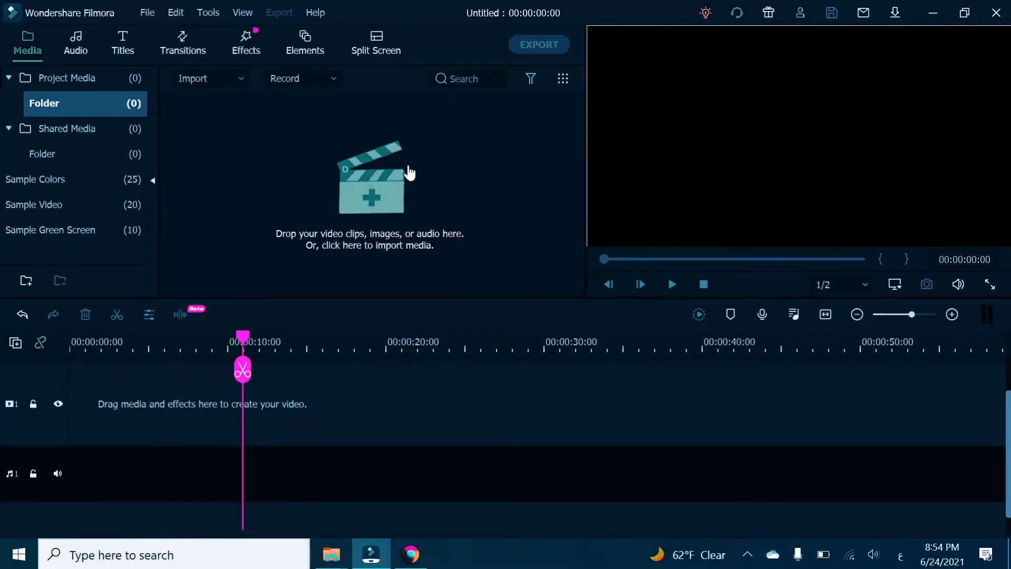
mouse_move(382, 157)
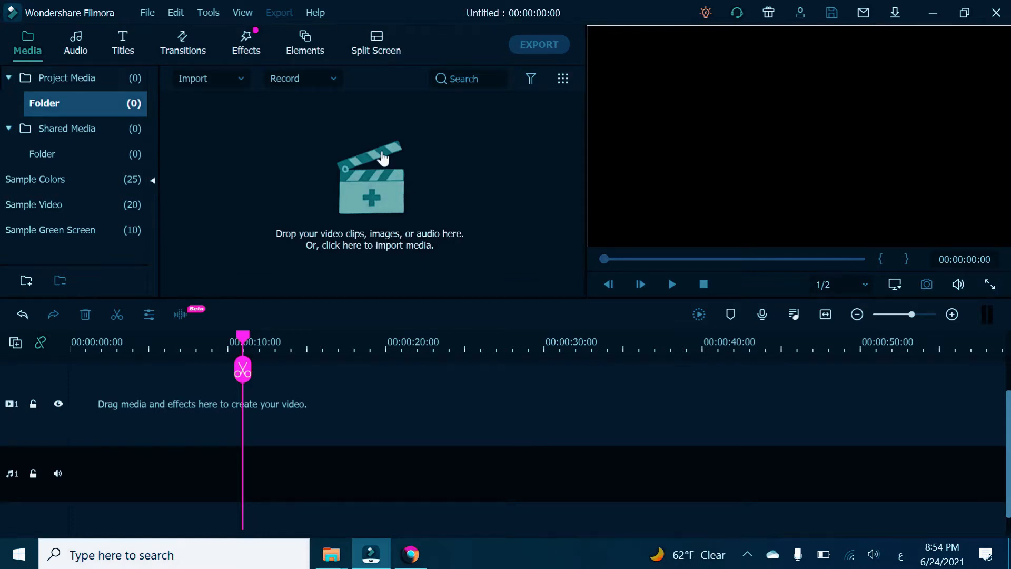
mouse_move(407, 157)
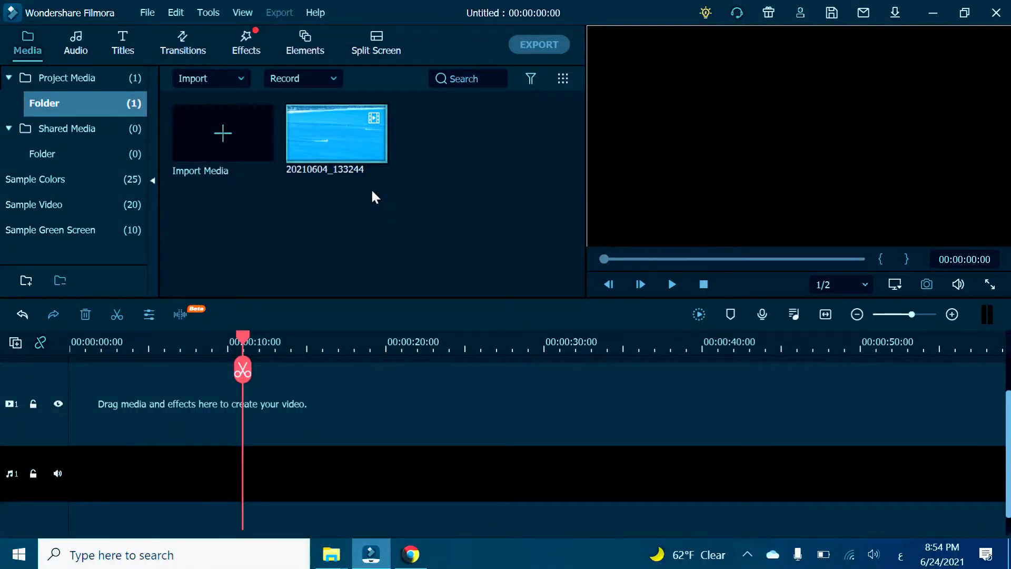
mouse_move(336, 152)
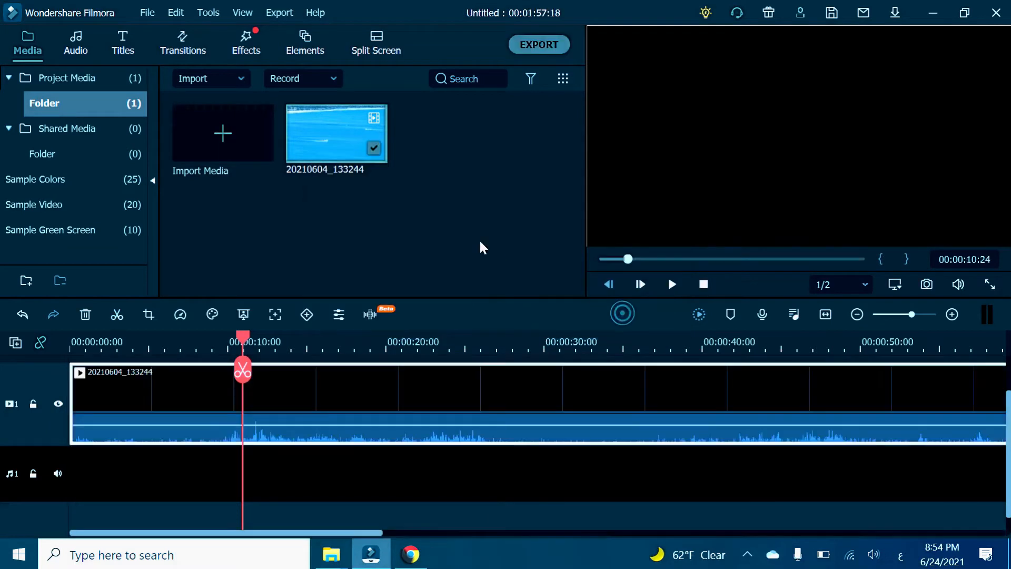
right_click(335, 134)
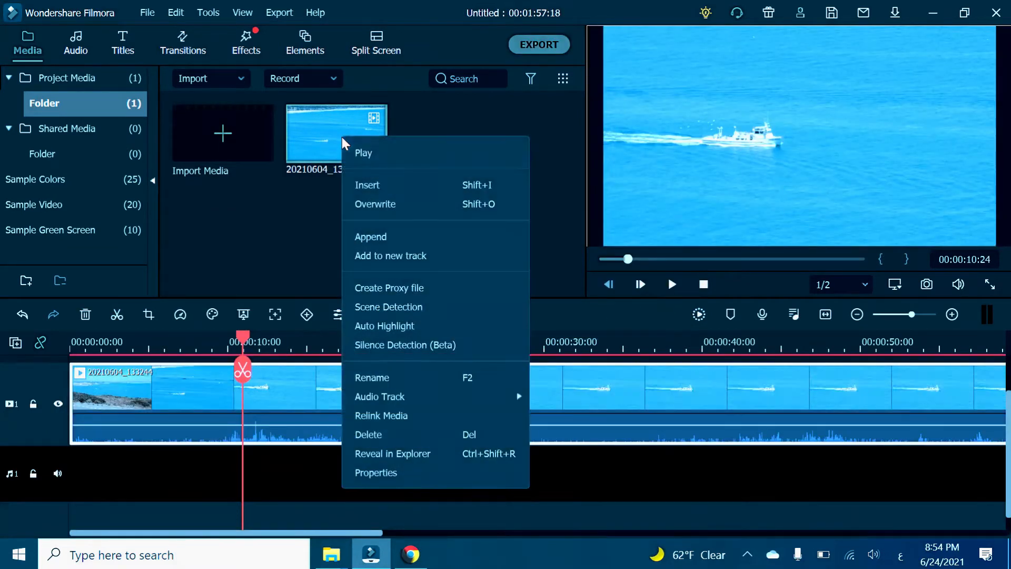
click(376, 473)
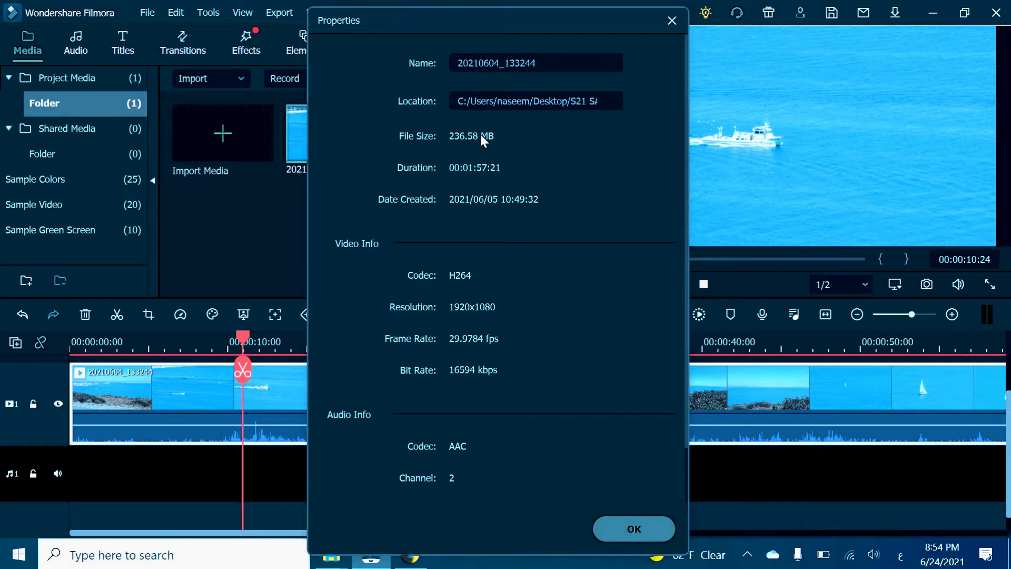
mouse_move(481, 388)
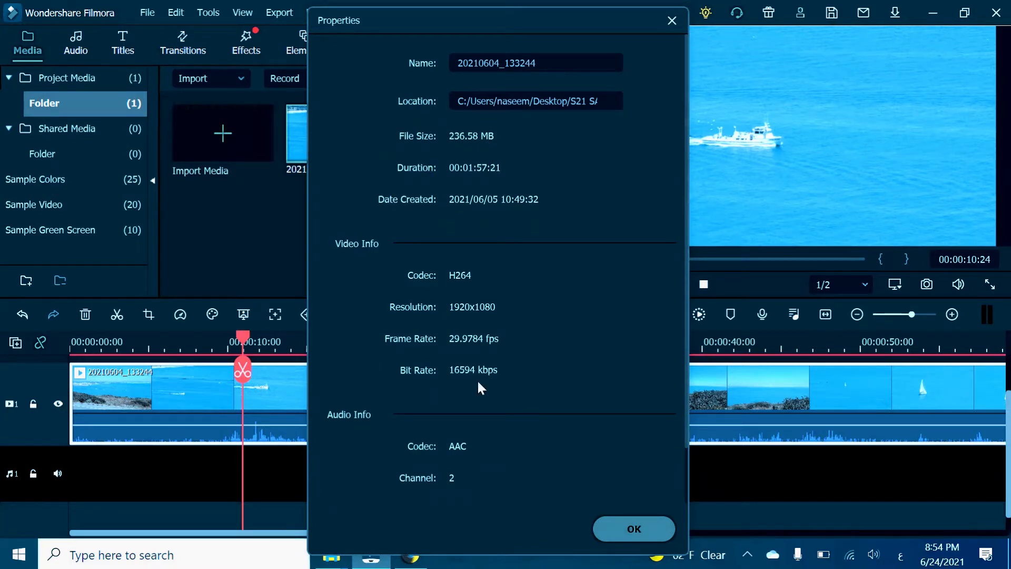
click(633, 528)
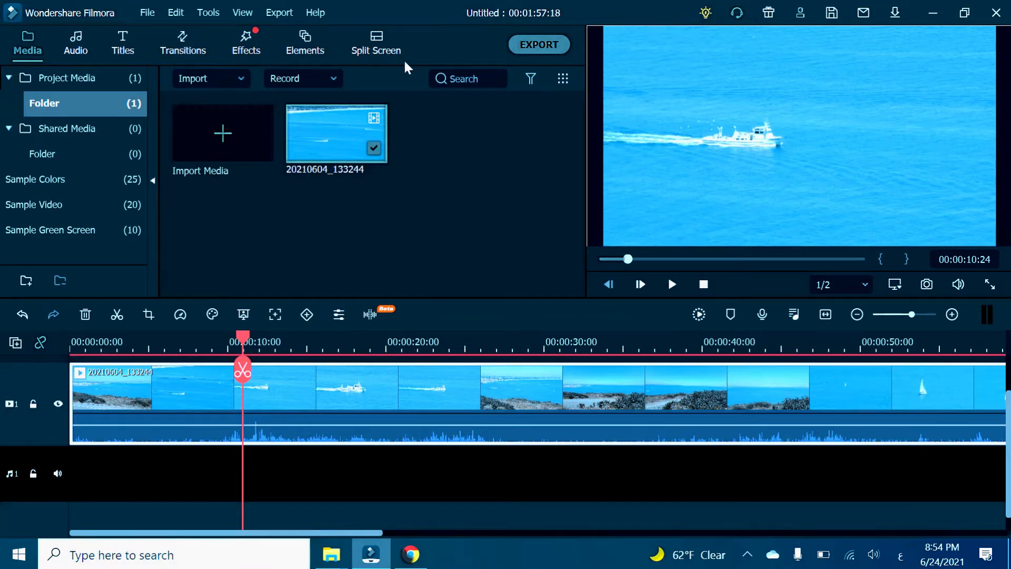
- Bring up the Export window showing Local MP4 output at 1920x1080
click(538, 44)
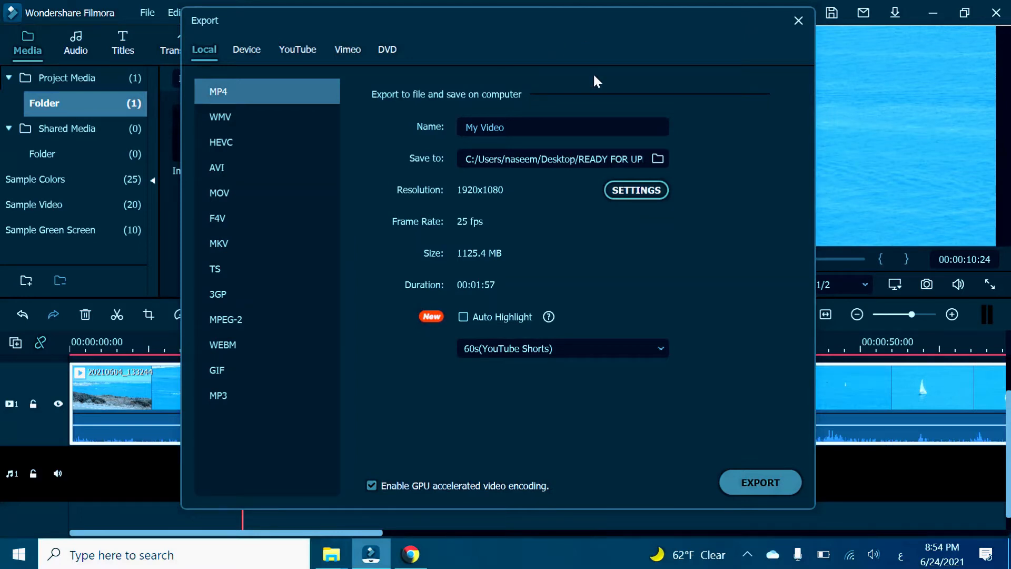
mouse_move(539, 253)
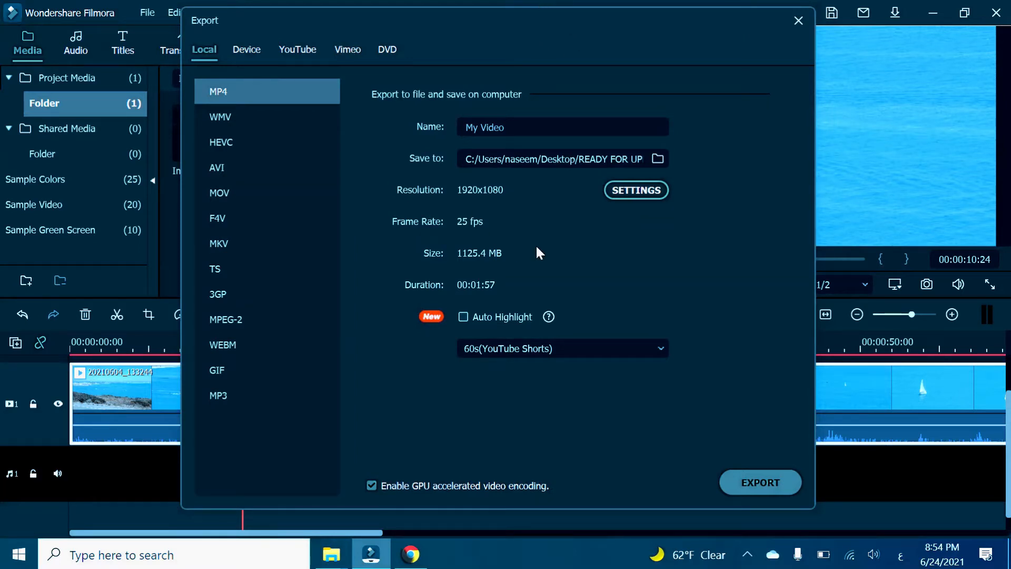
mouse_move(636, 190)
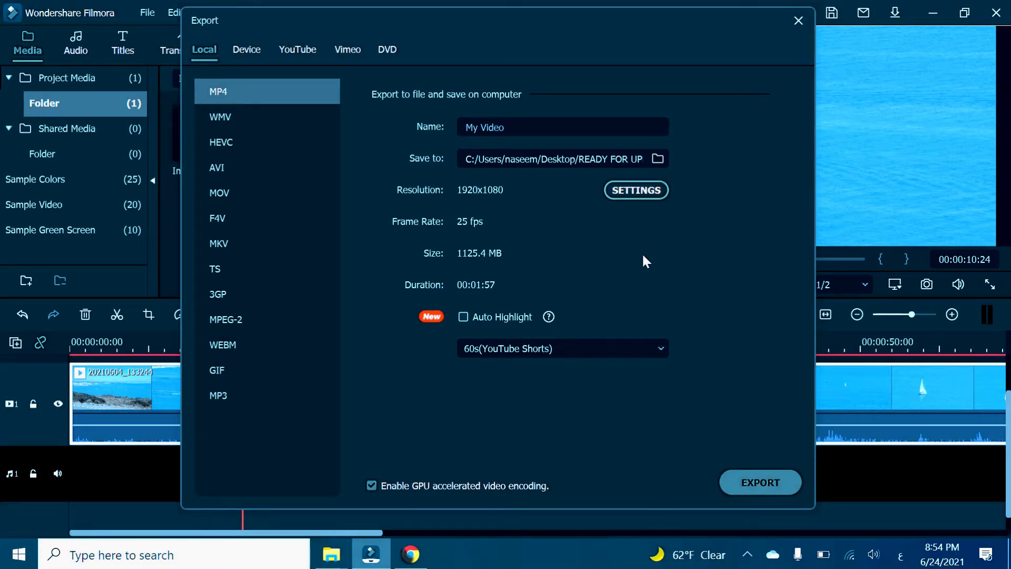
mouse_move(528, 257)
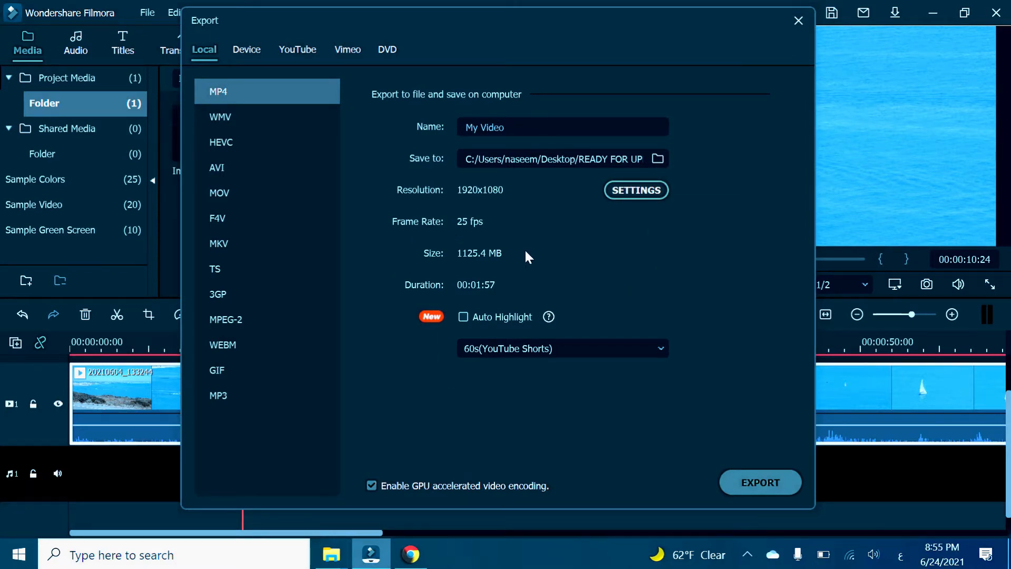
mouse_move(474, 266)
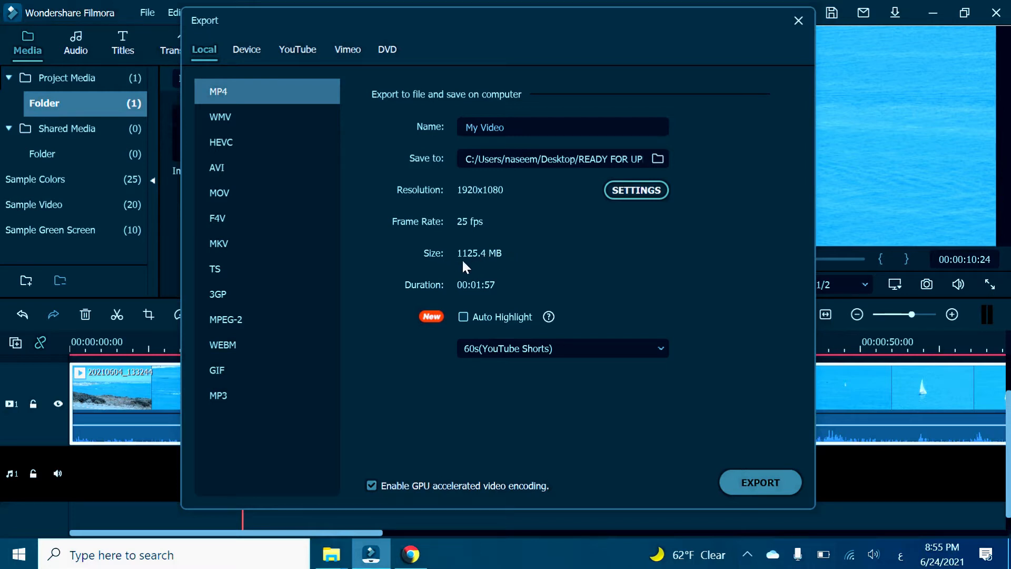
mouse_move(504, 263)
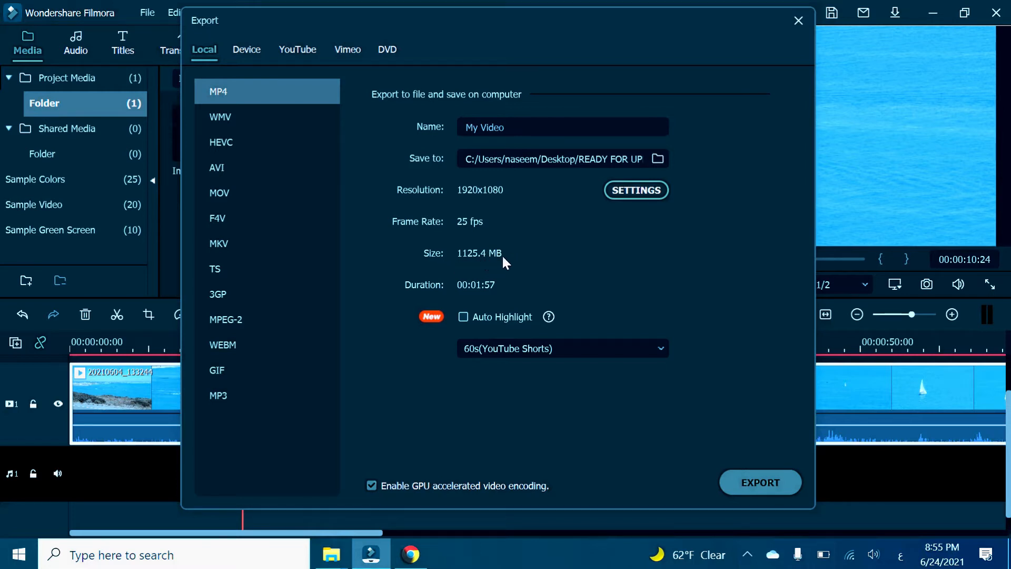
mouse_move(438, 297)
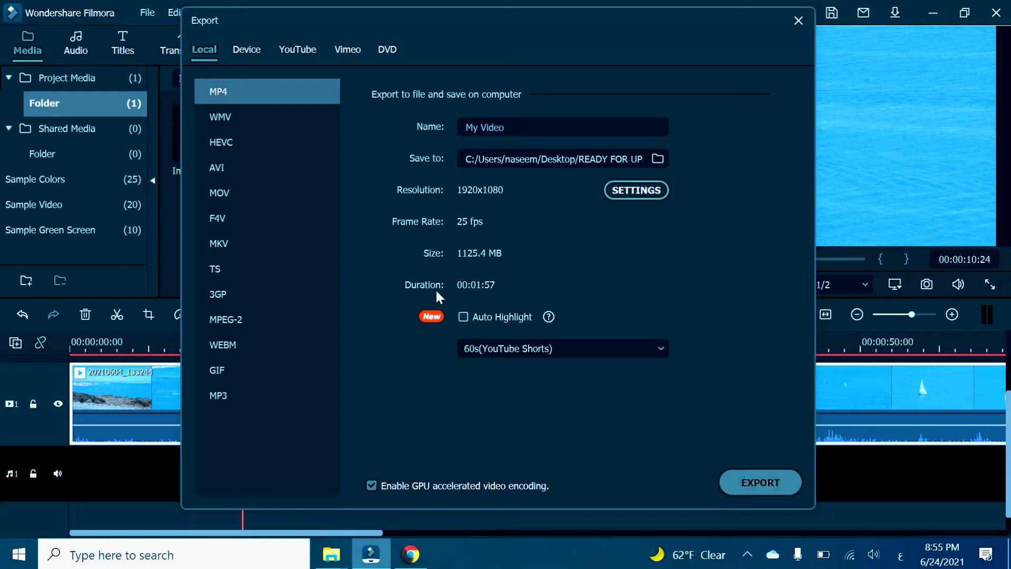
mouse_move(466, 266)
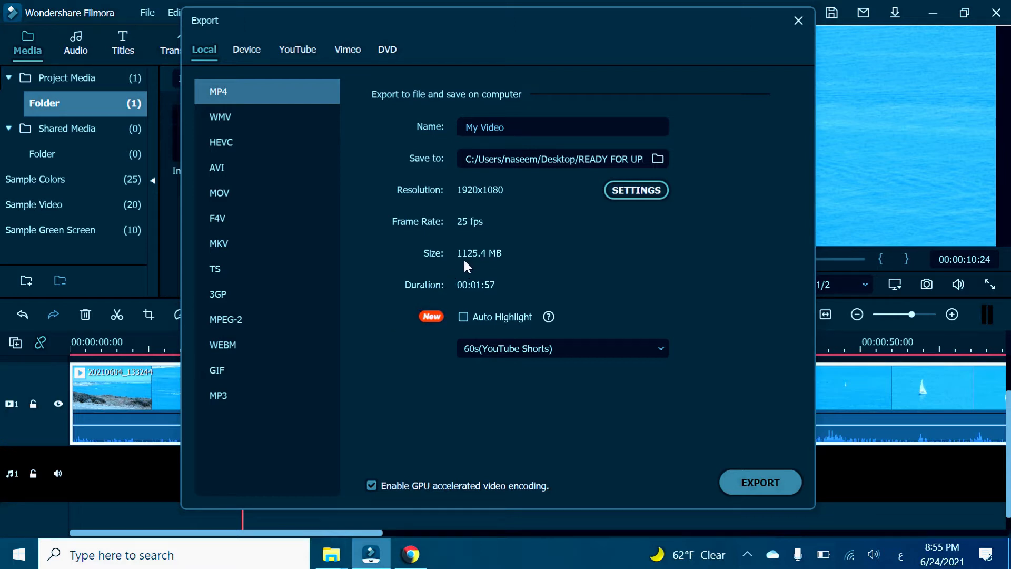
mouse_move(480, 266)
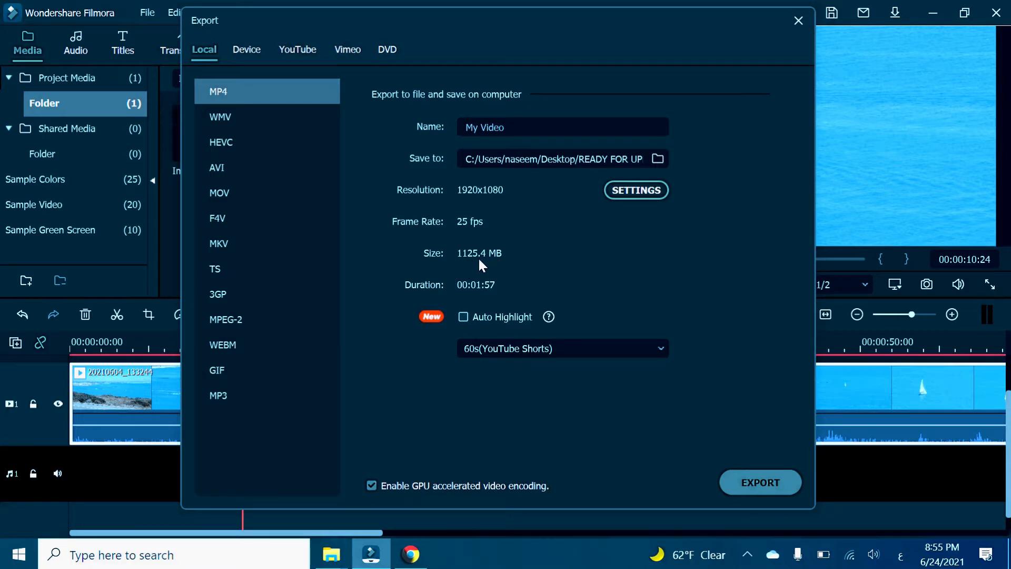
mouse_move(470, 266)
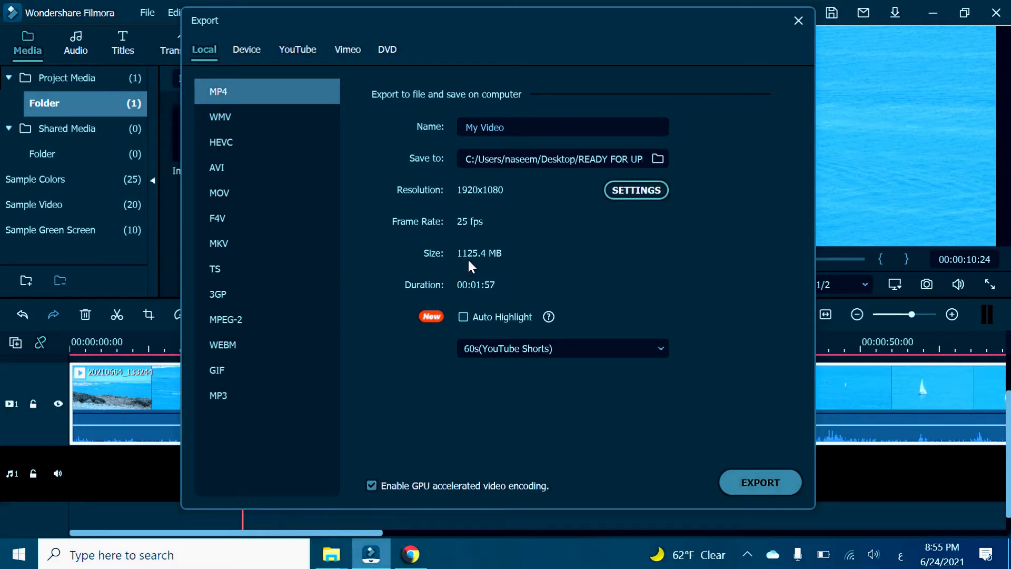
mouse_move(526, 255)
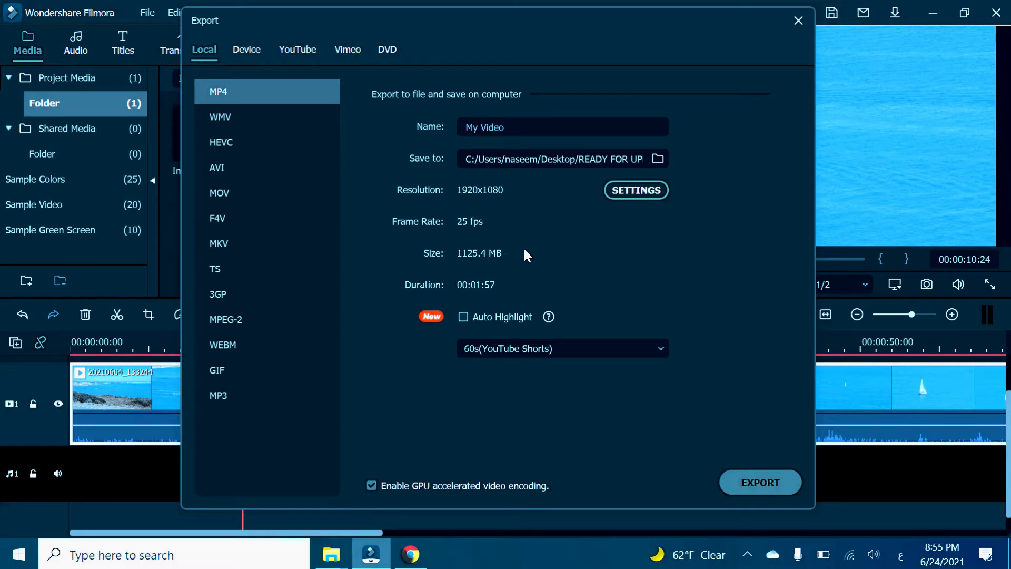
mouse_move(481, 267)
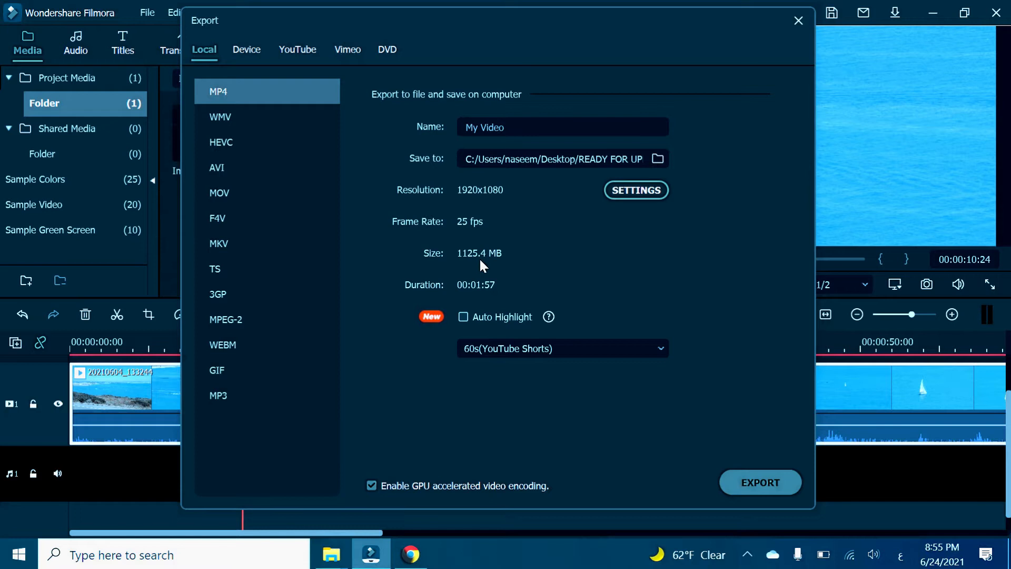
mouse_move(593, 225)
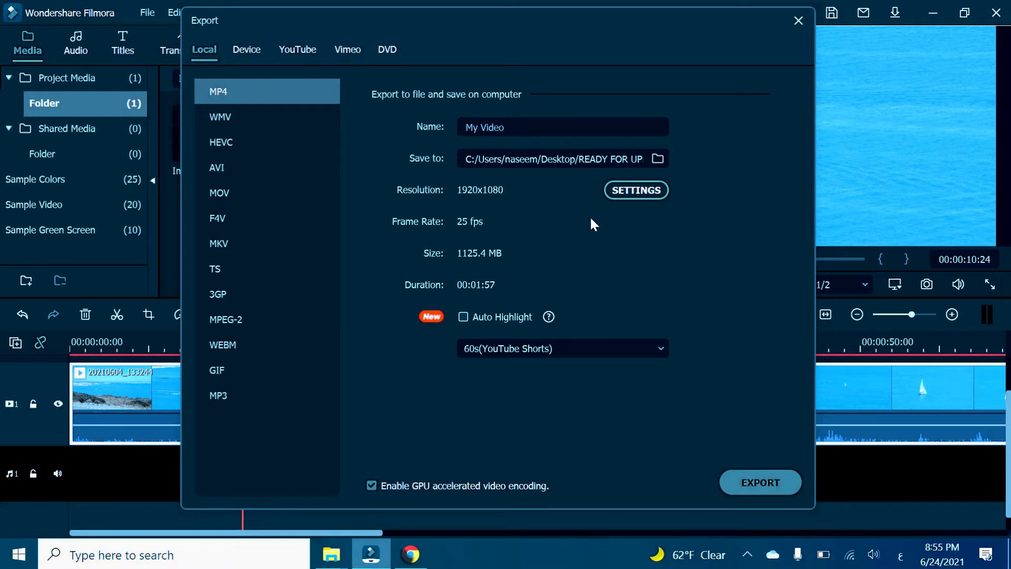
mouse_move(442, 278)
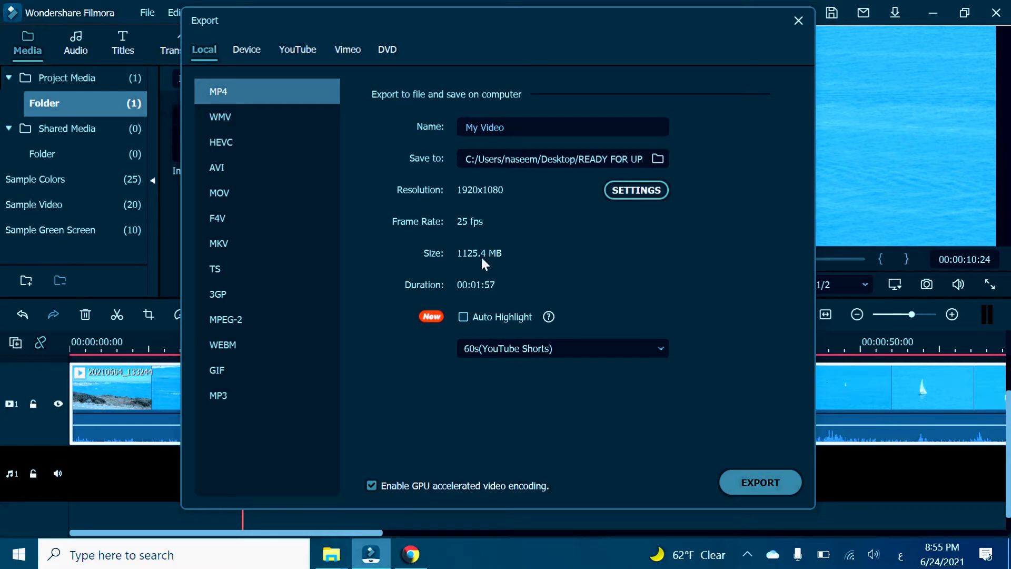
mouse_move(636, 190)
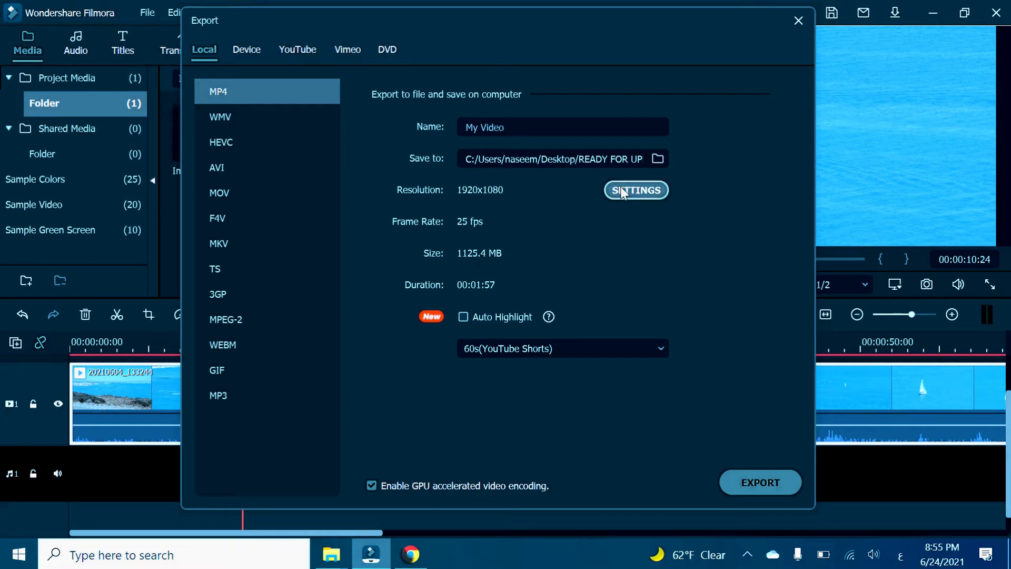
- Lower the MP4 encoding quality to Good with a 2000 kbps bit rate
click(635, 190)
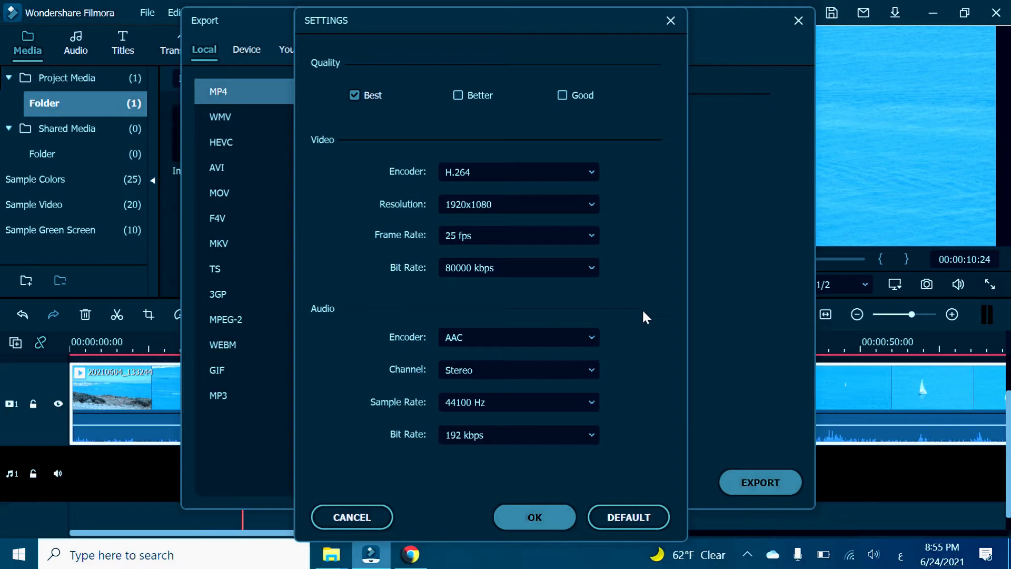
mouse_move(400, 292)
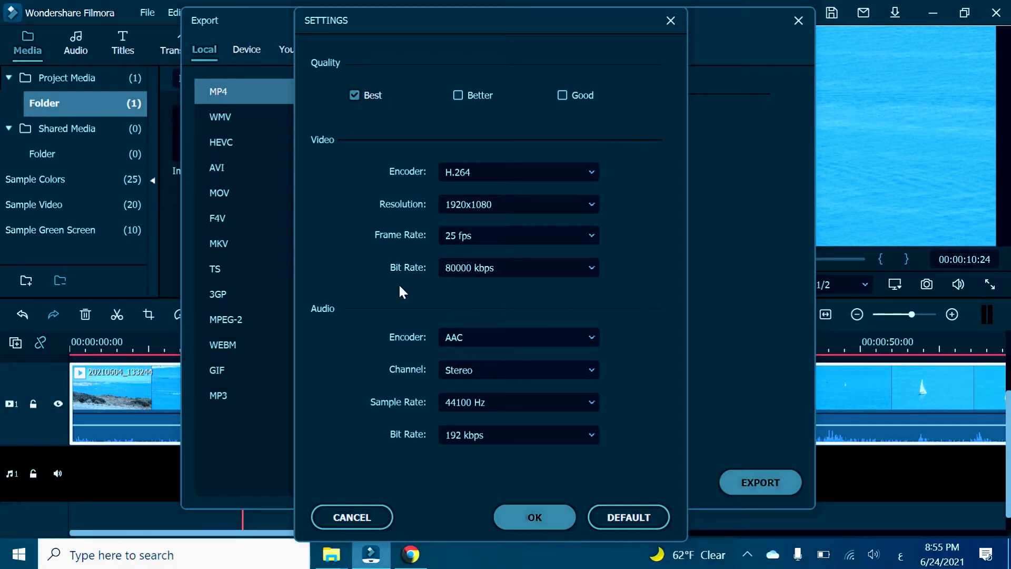
mouse_move(473, 250)
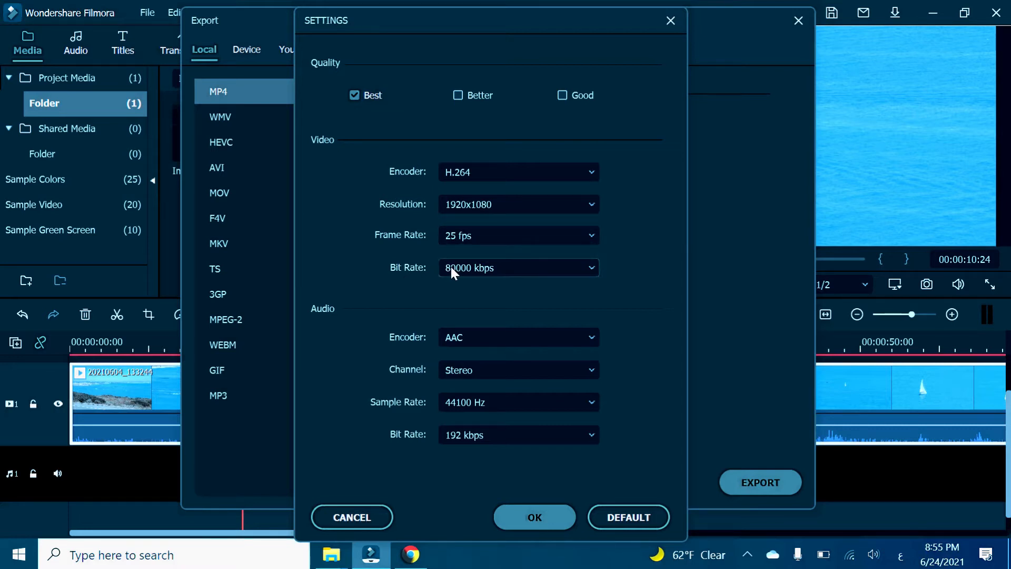
click(518, 267)
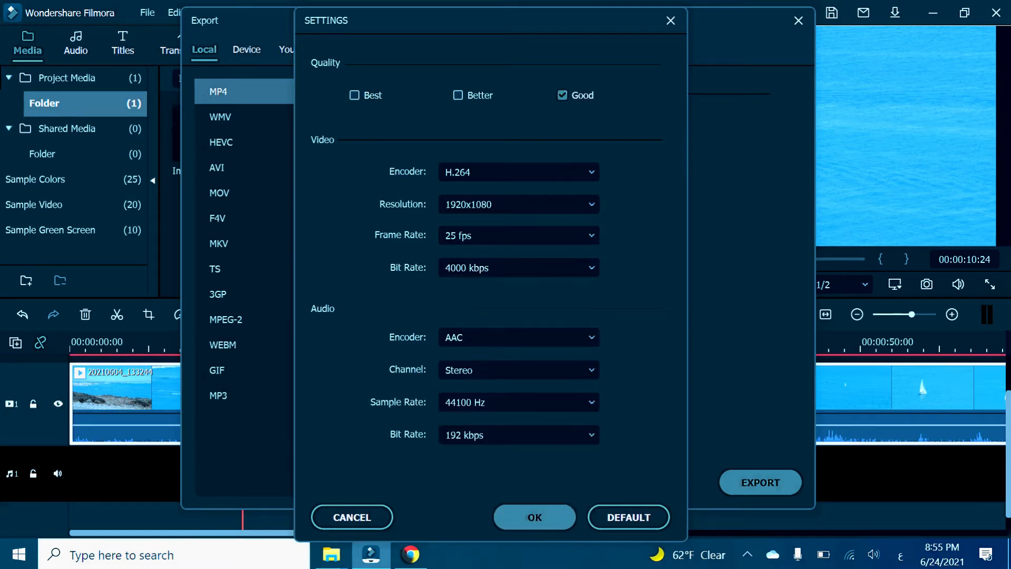
click(533, 516)
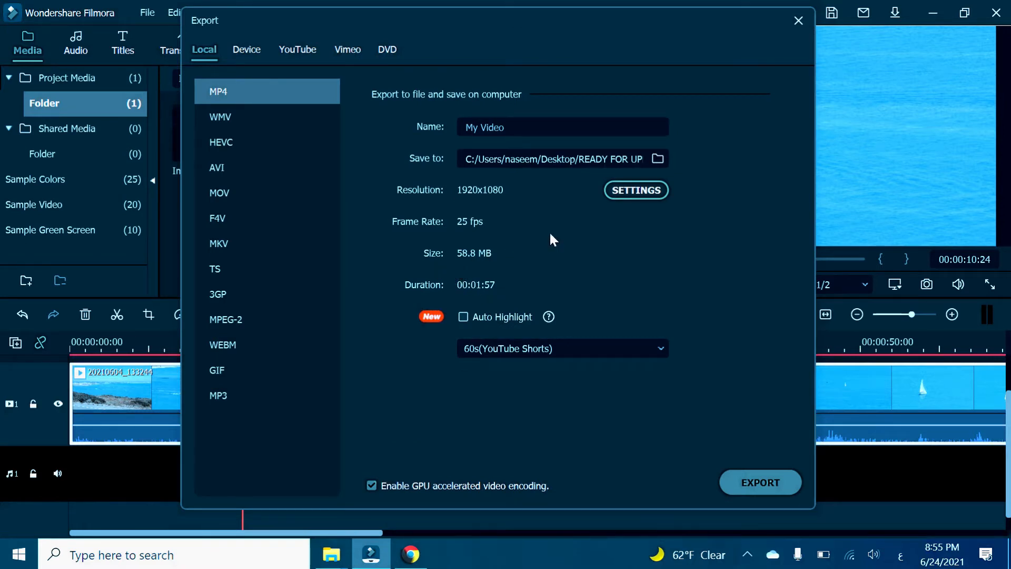
click(635, 189)
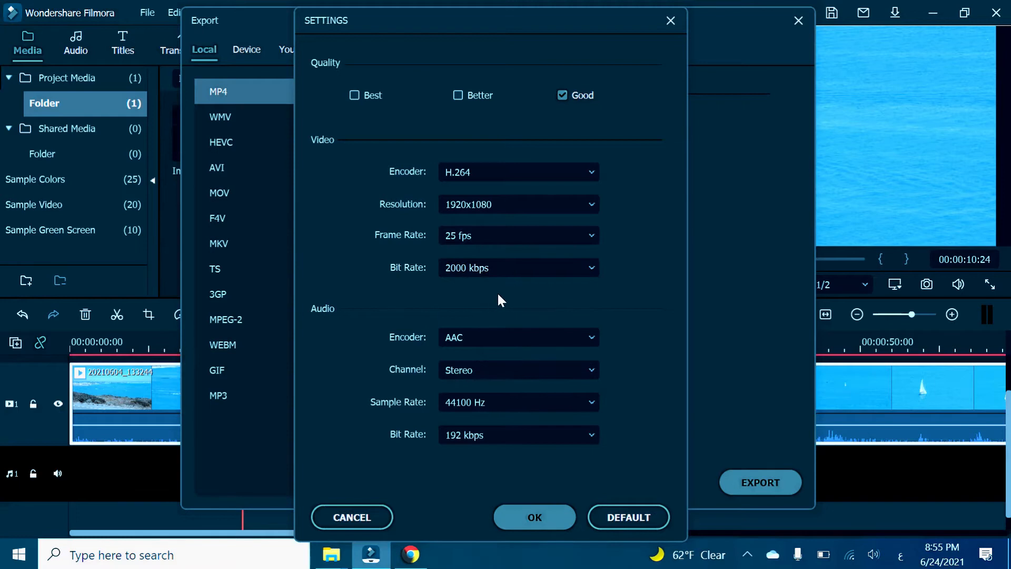
click(534, 516)
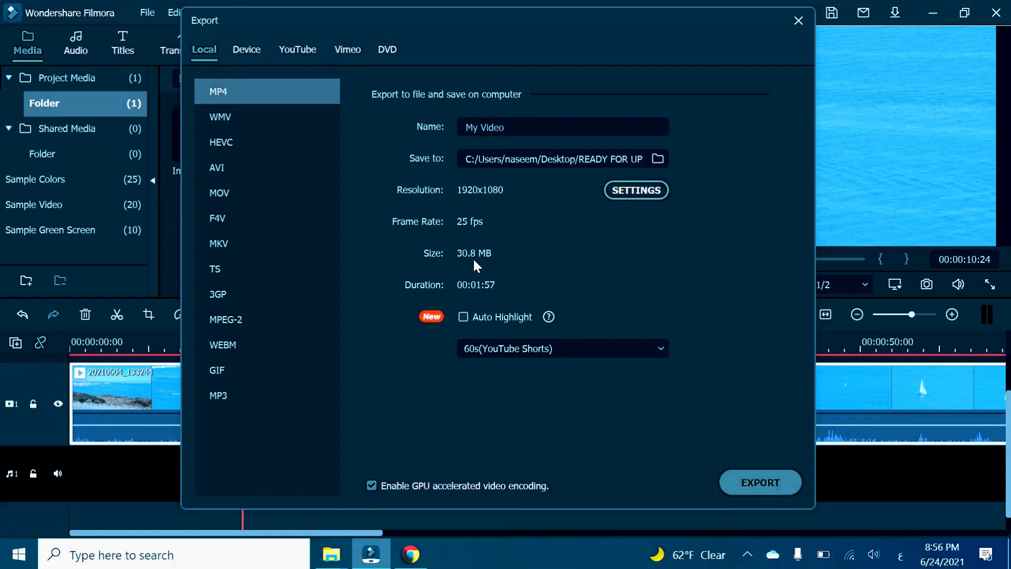
mouse_move(490, 265)
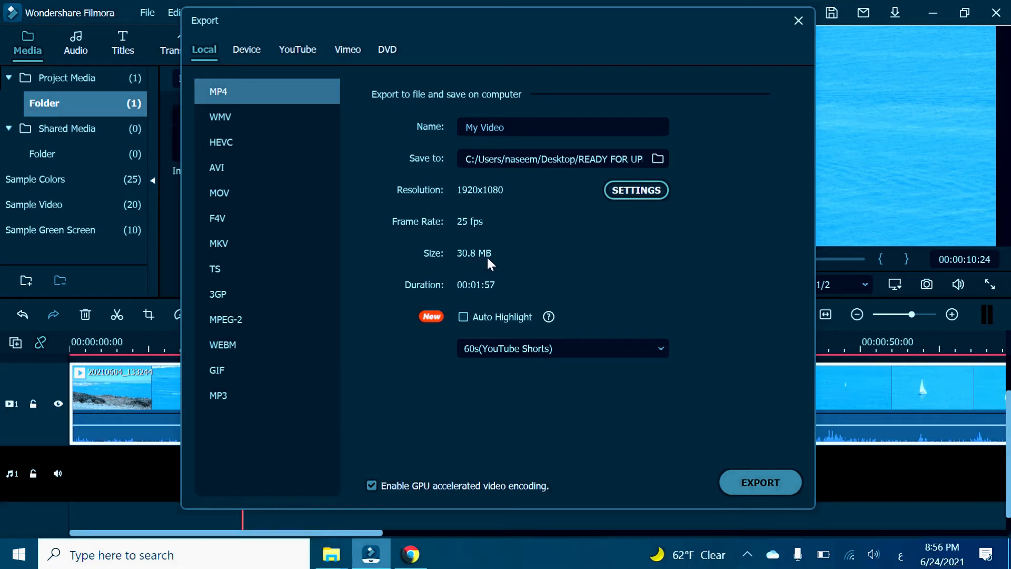
- Review the bit rate choices and set the export frame rate to 15 fps
click(635, 190)
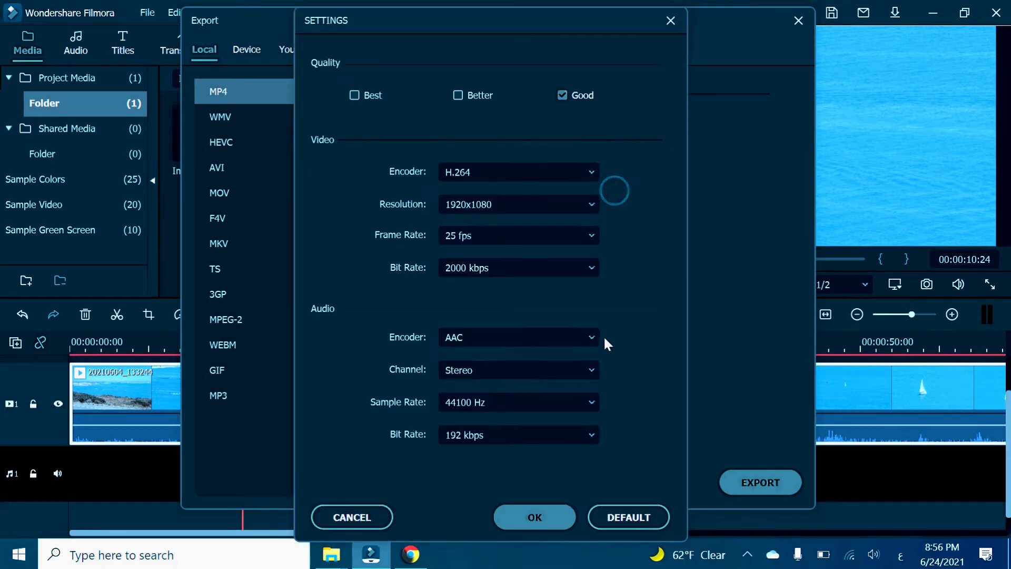
click(518, 266)
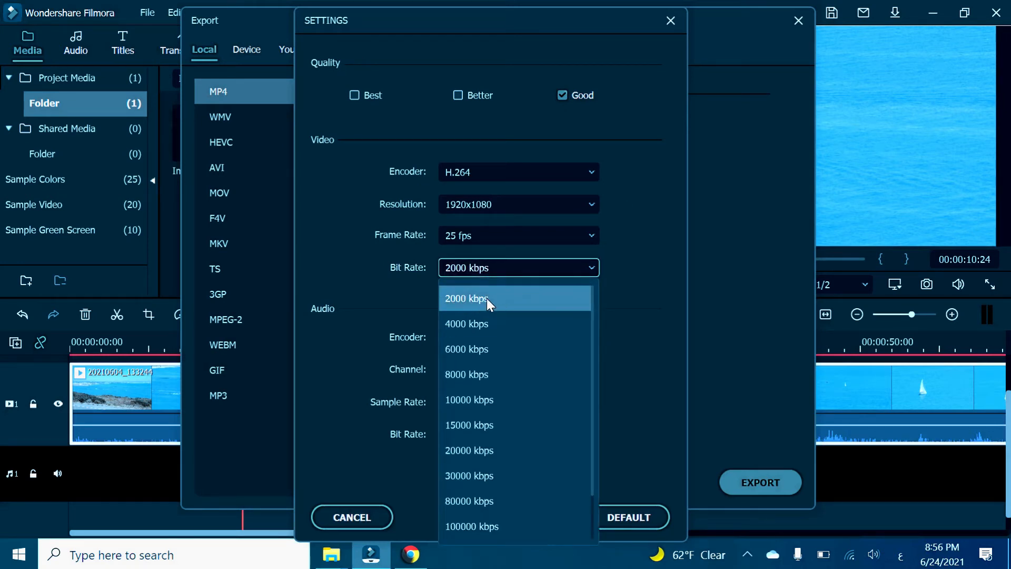
mouse_move(479, 304)
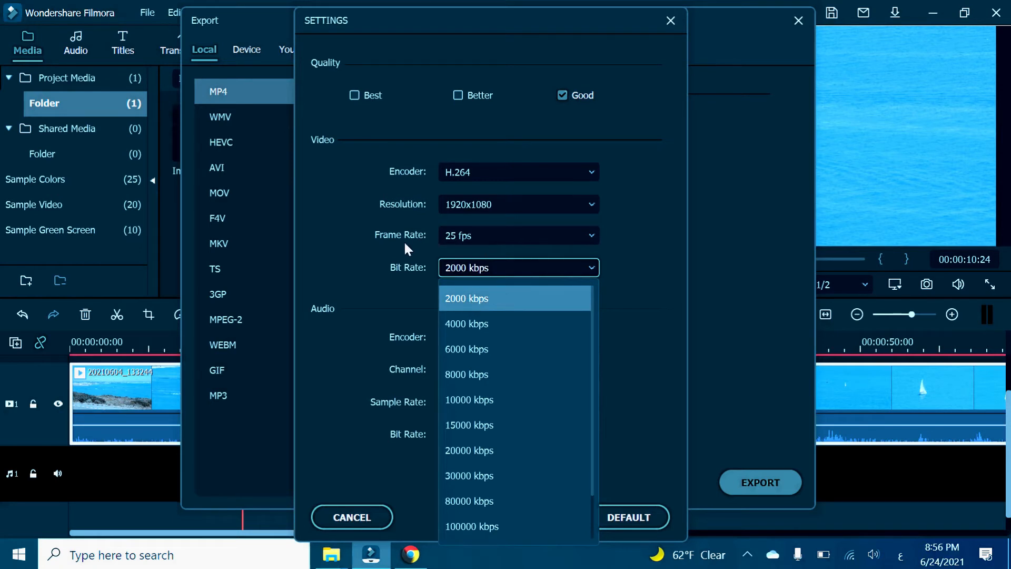
mouse_move(474, 247)
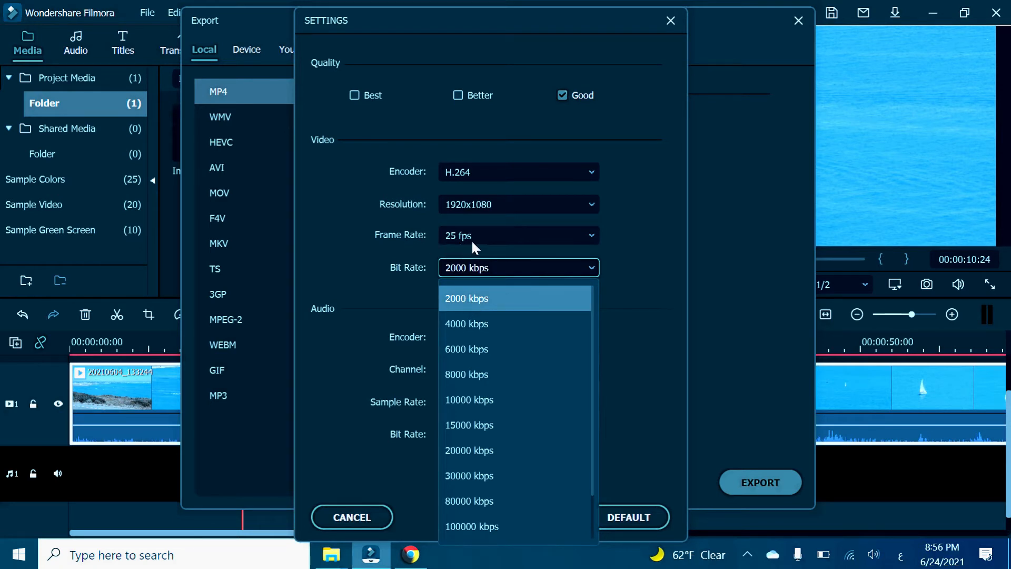
click(518, 235)
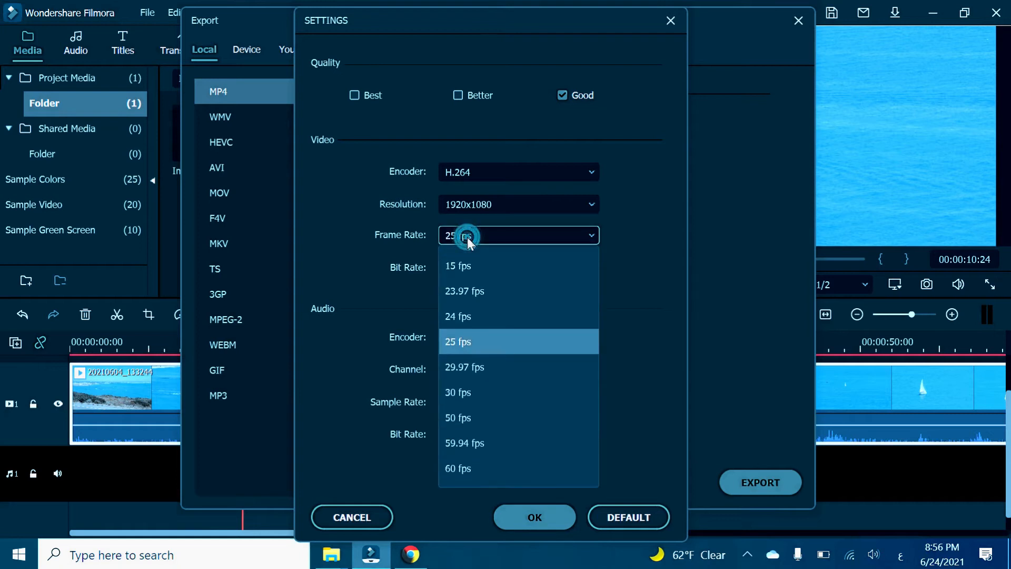
mouse_move(484, 291)
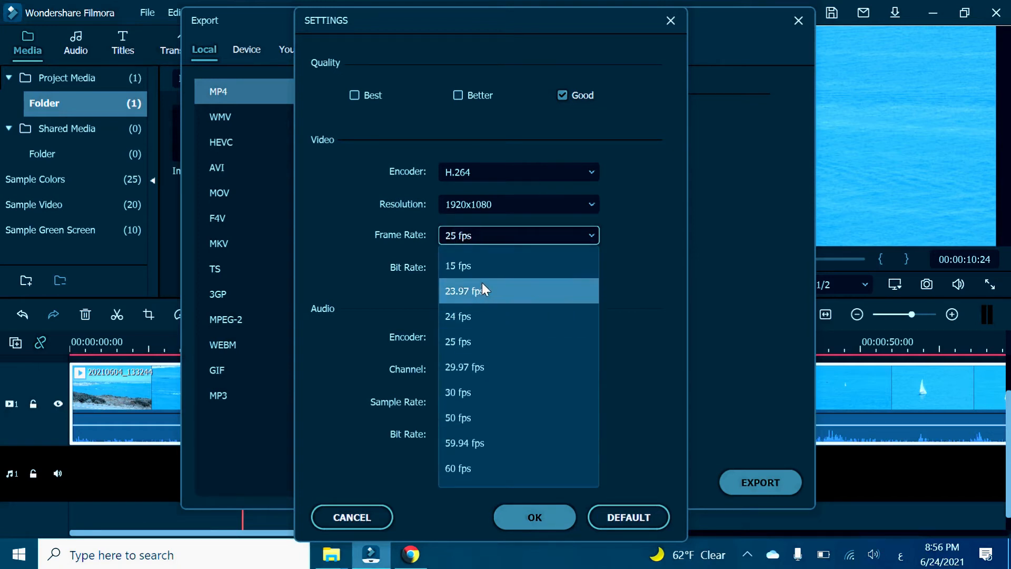
click(458, 265)
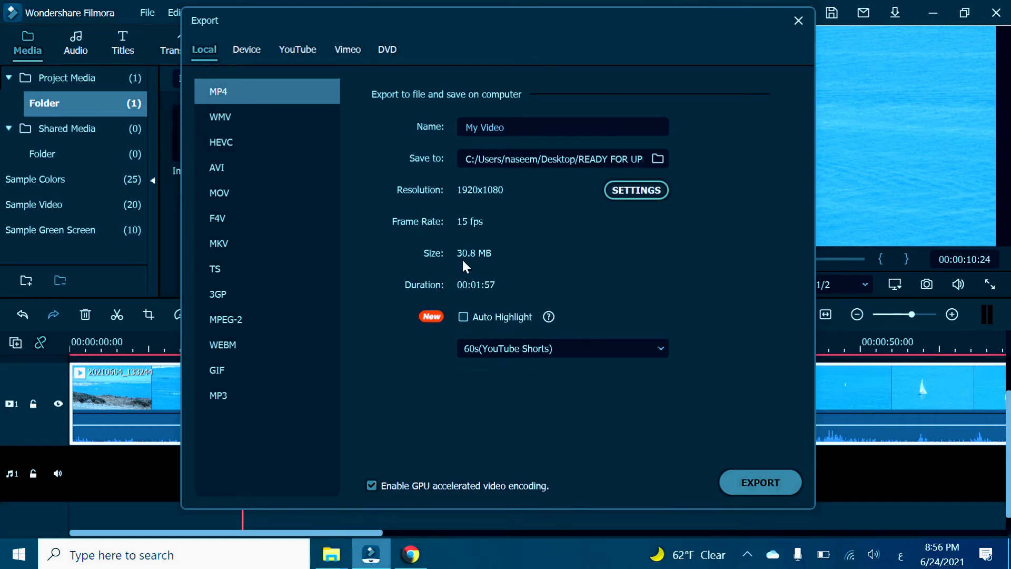
mouse_move(635, 190)
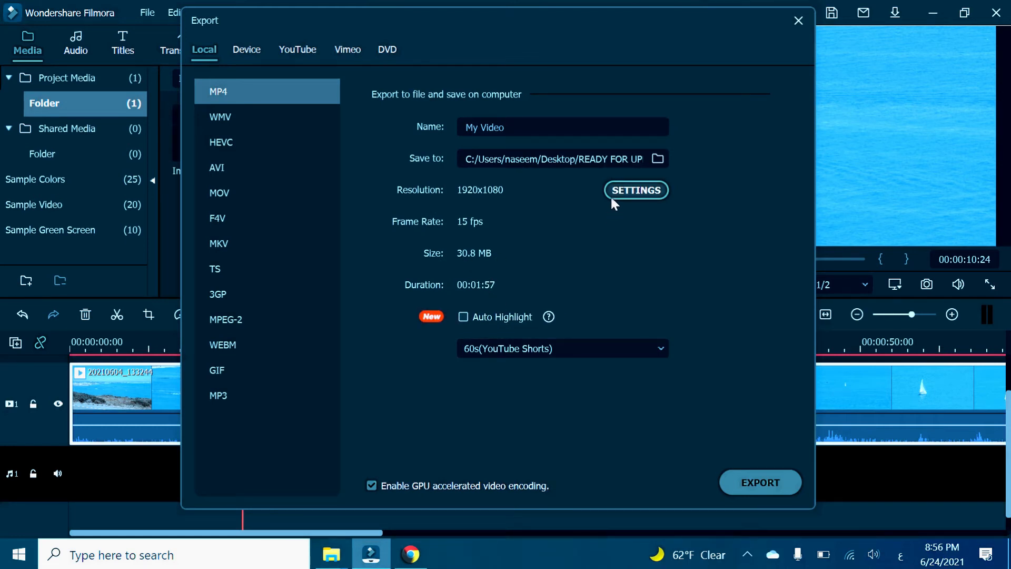
- Set the export resolution to 1280x720 and bit rate to 1000 kbps, confirming the settings
click(635, 189)
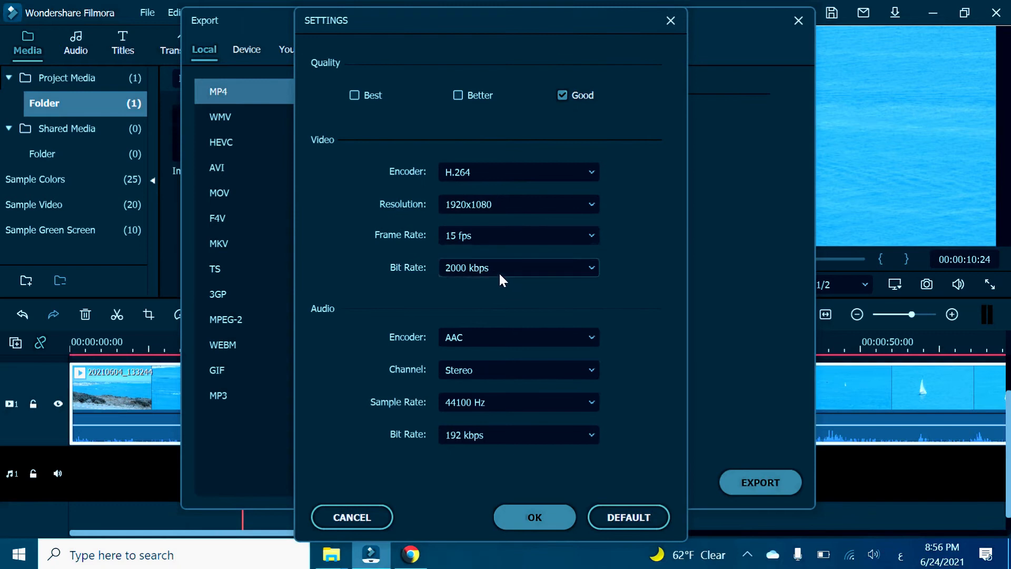
click(518, 235)
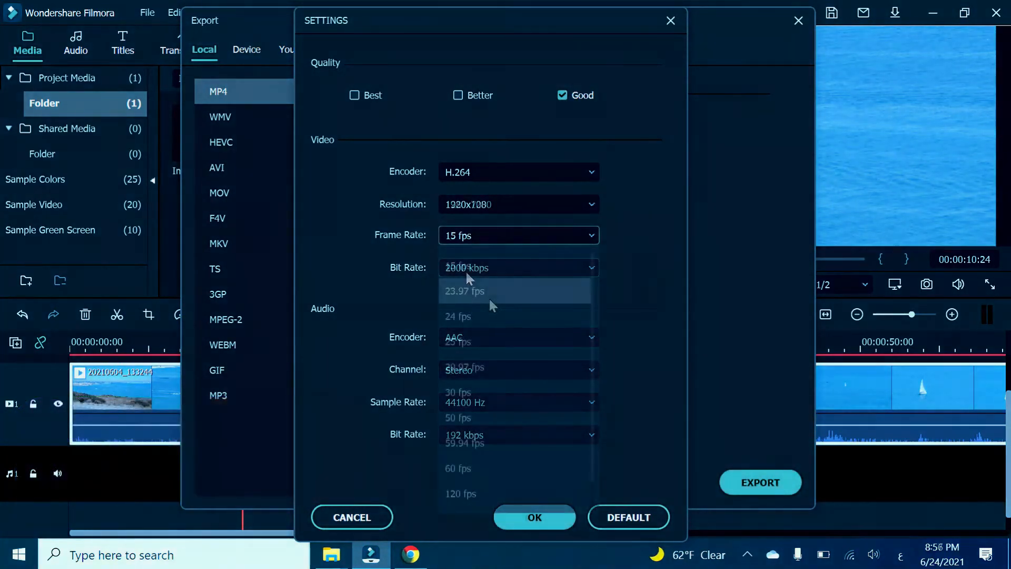
click(519, 267)
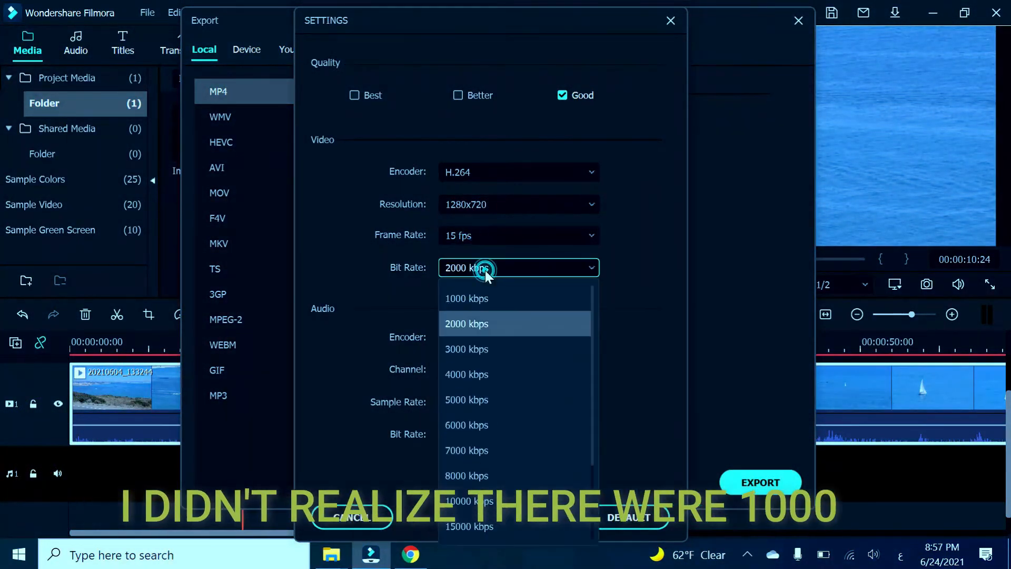
click(466, 298)
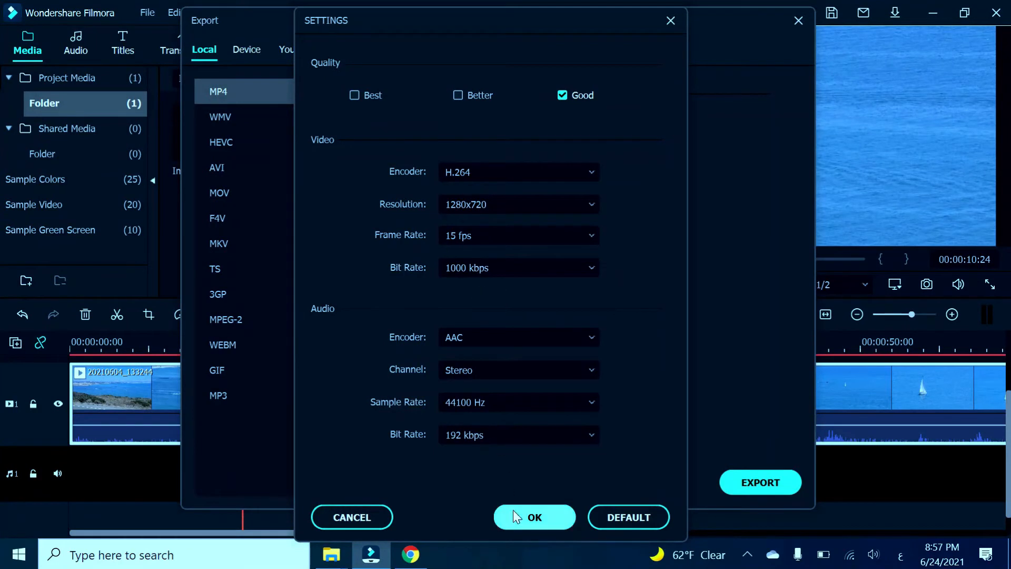
click(534, 516)
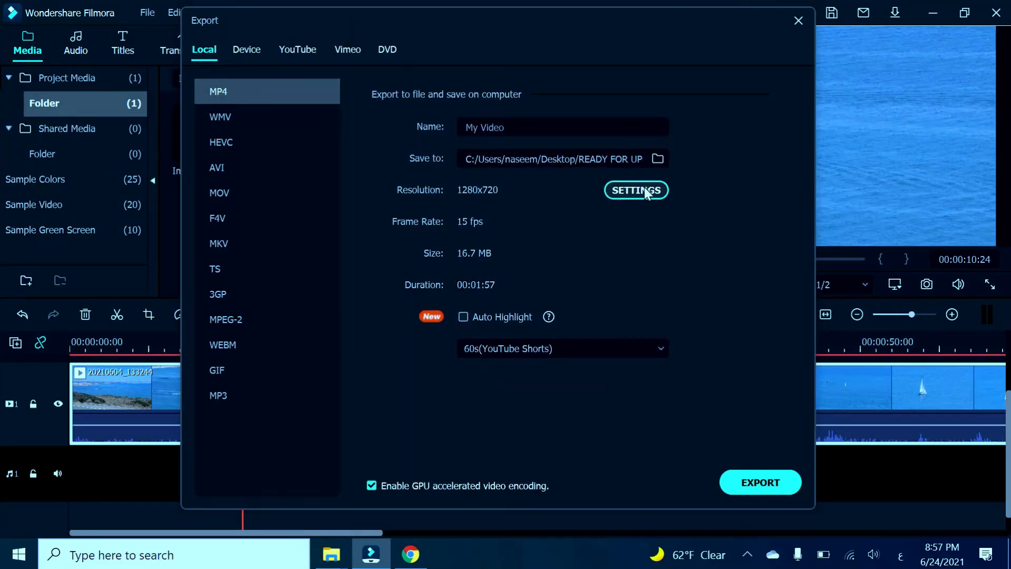
mouse_move(514, 231)
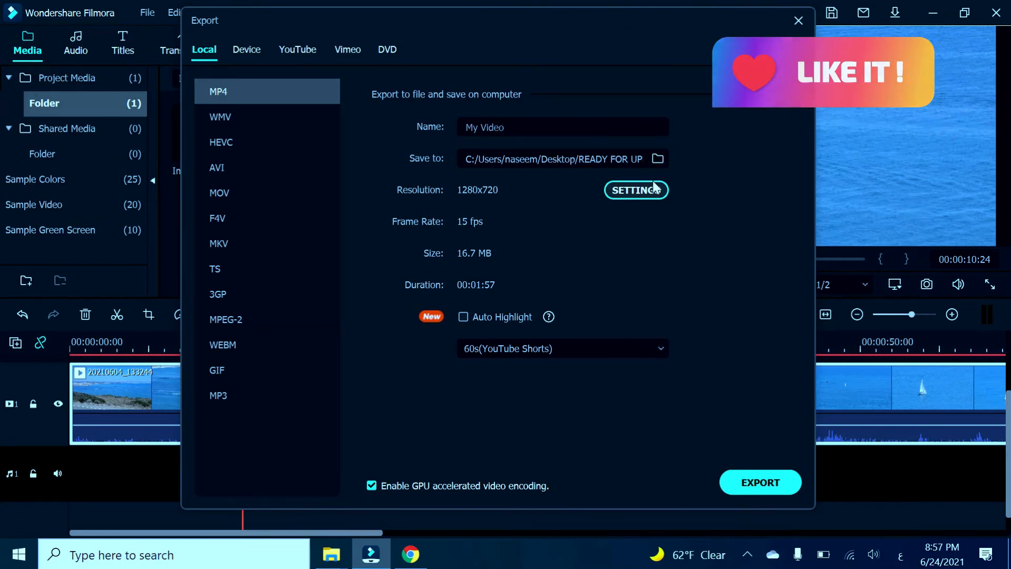
- Change the export frame rate to 25 fps
click(636, 189)
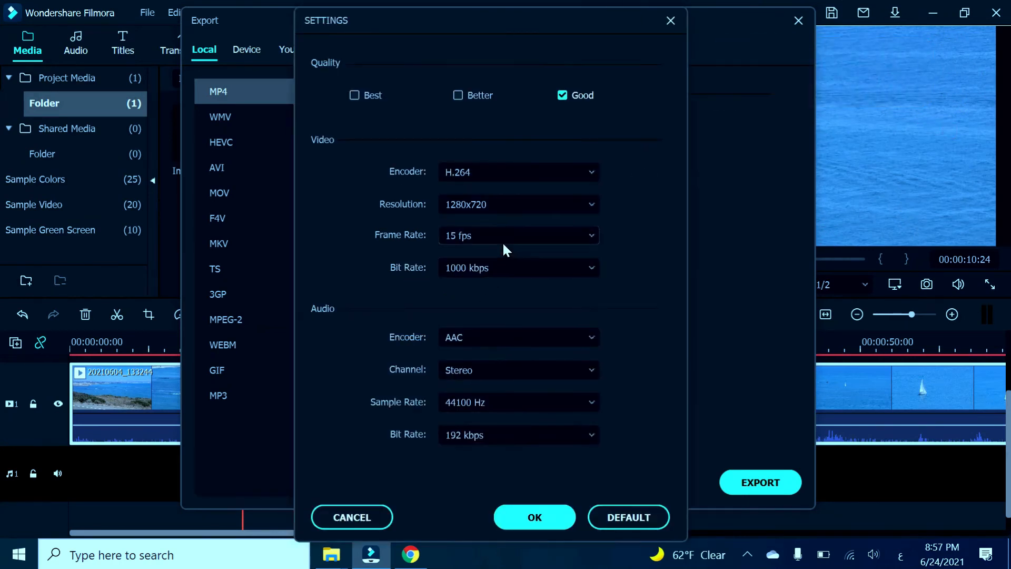
click(518, 235)
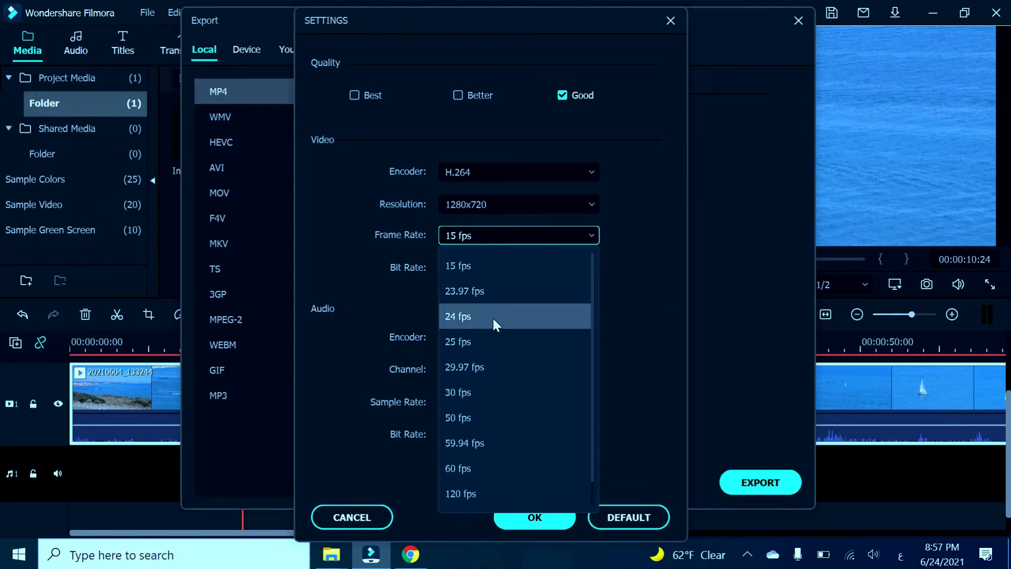
click(458, 341)
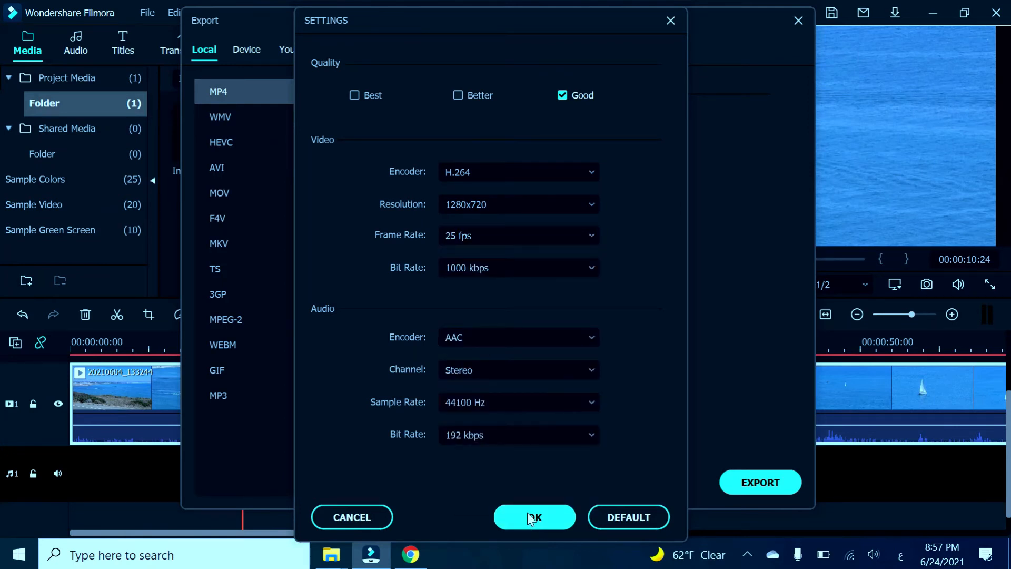
click(534, 516)
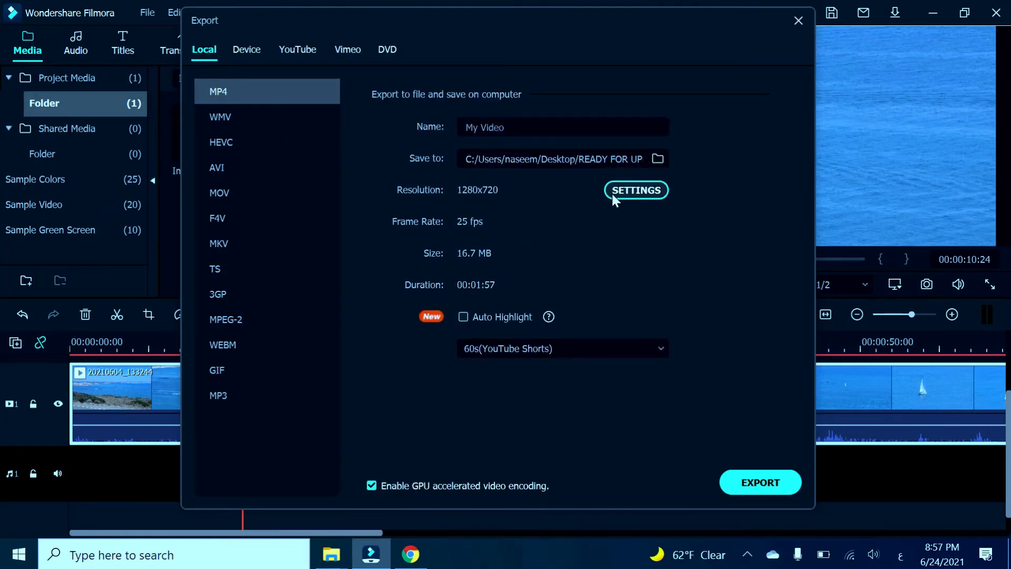
- Raise the frame rate to 30 fps and verify the final encoding settings
click(636, 190)
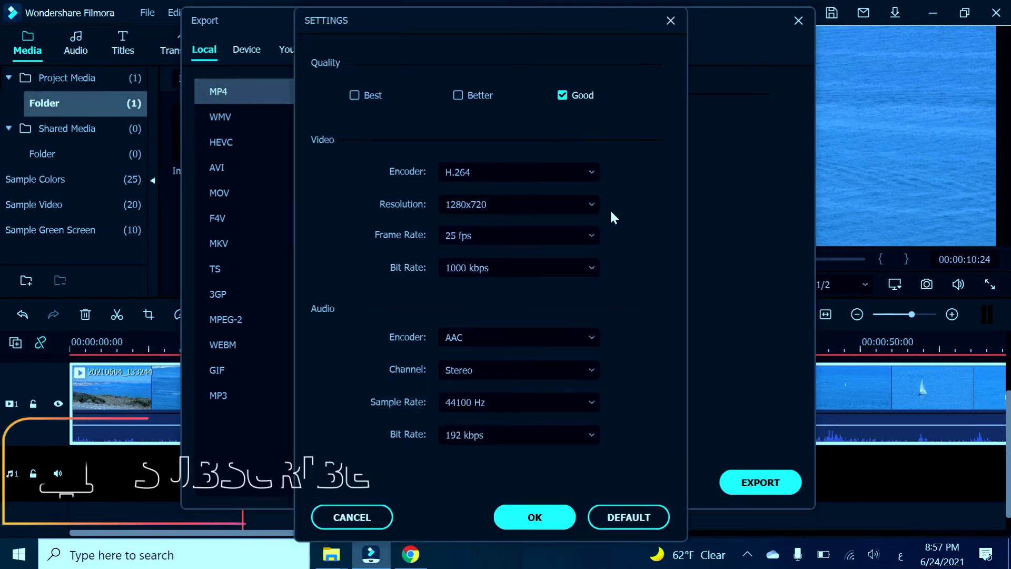
click(518, 235)
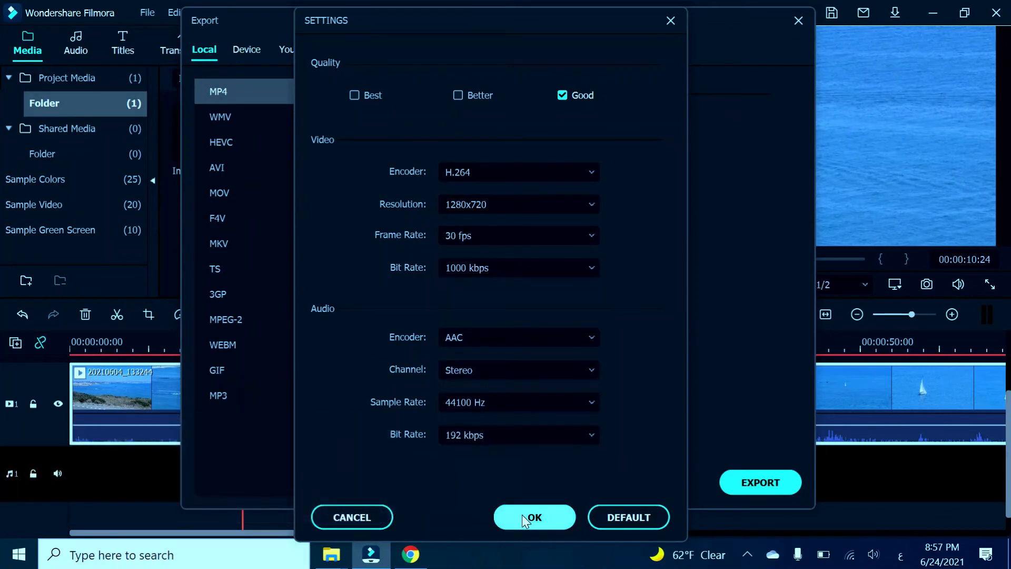
click(534, 516)
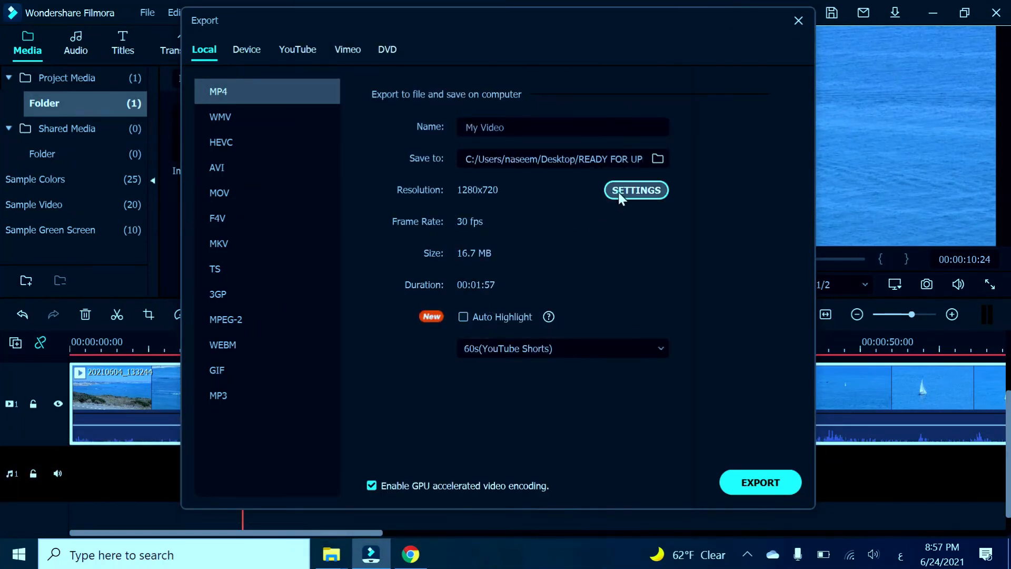
click(635, 189)
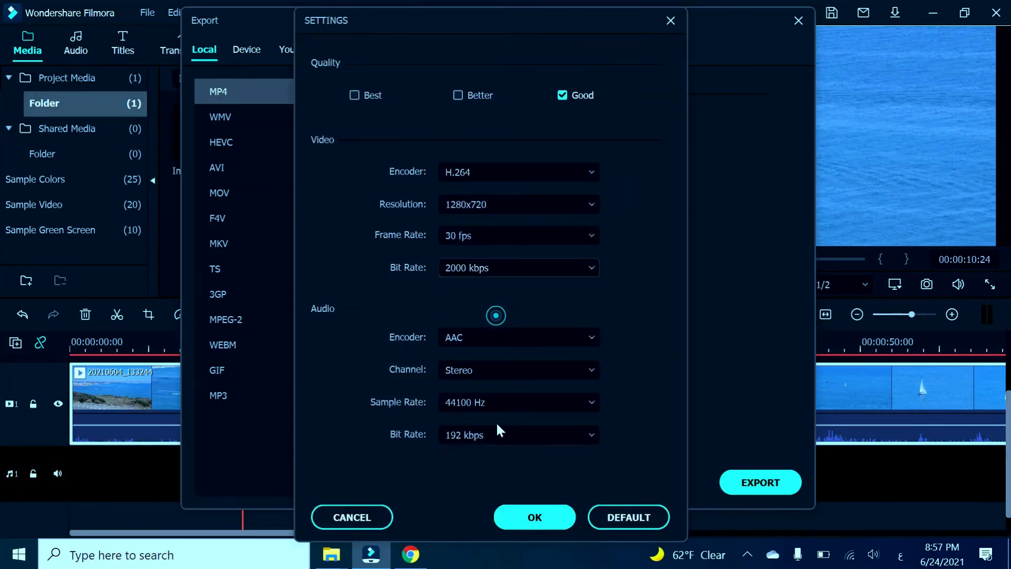
click(534, 516)
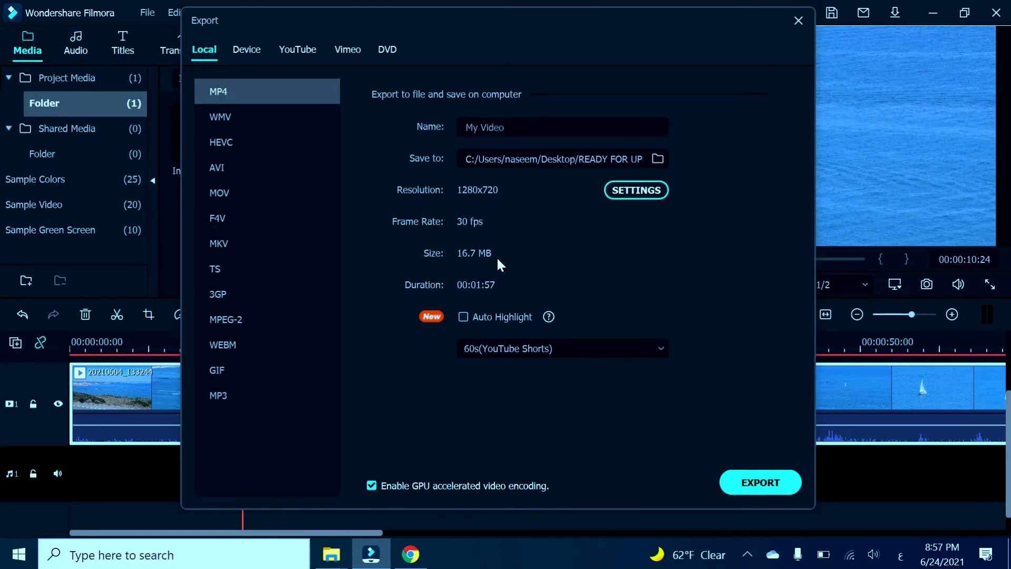
mouse_move(484, 278)
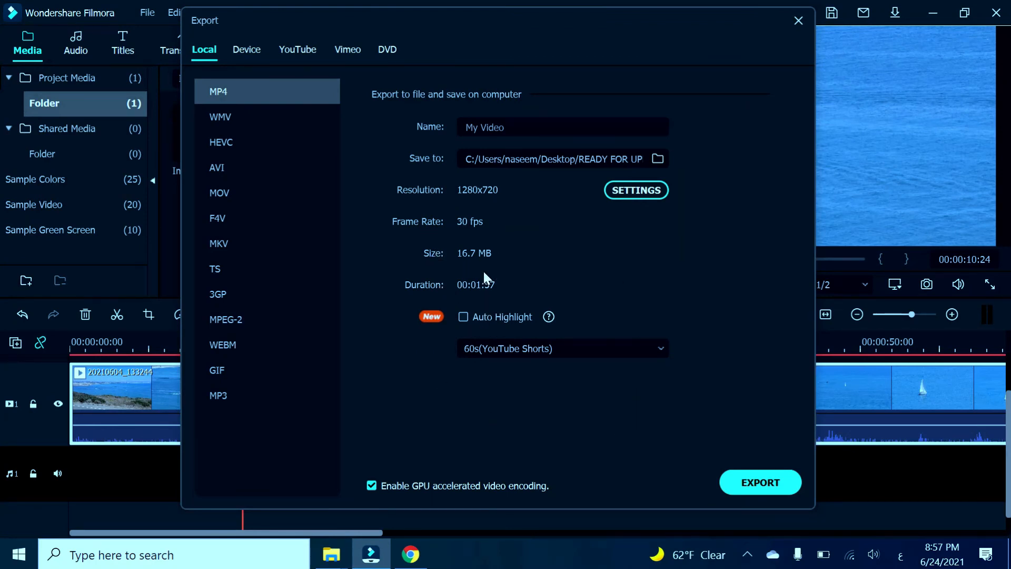
mouse_move(490, 295)
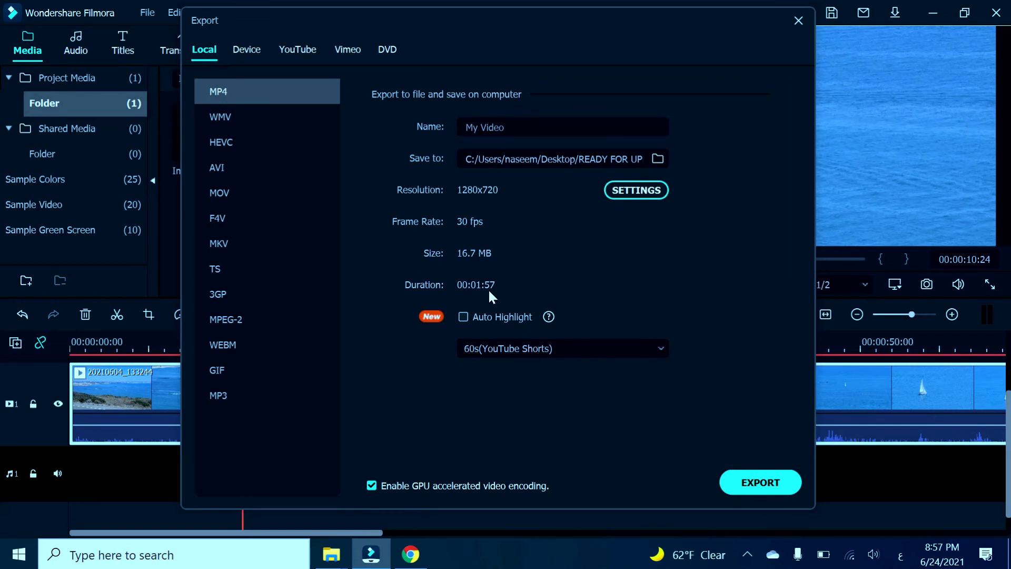
mouse_move(447, 274)
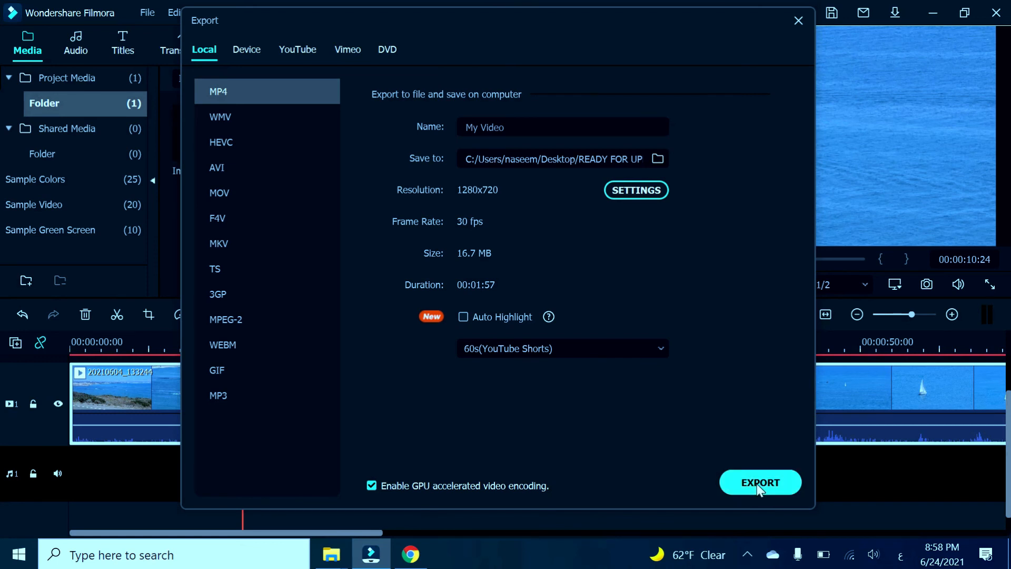
- Start rendering My Video1.mp4 to the computer
click(760, 482)
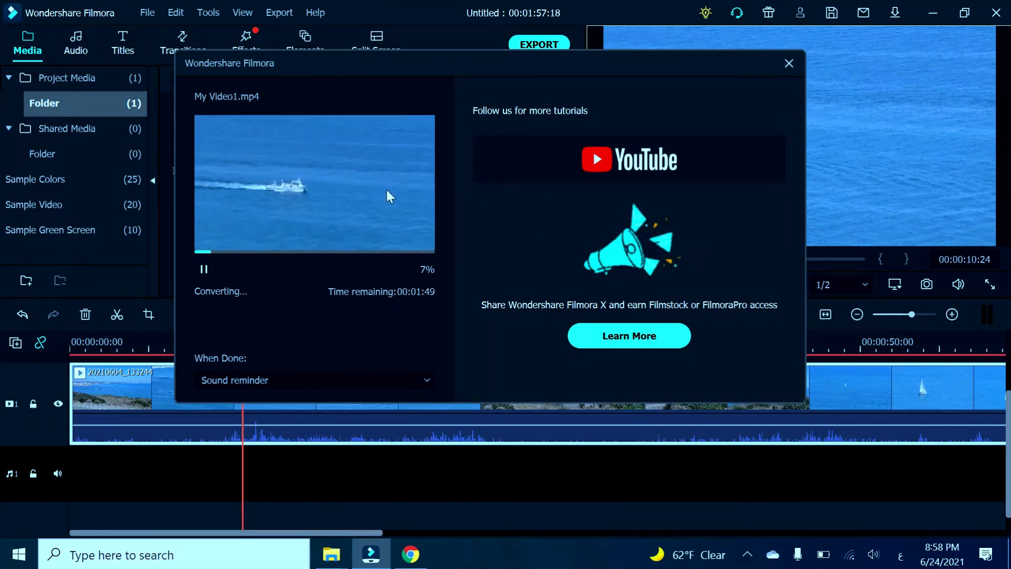
mouse_move(459, 224)
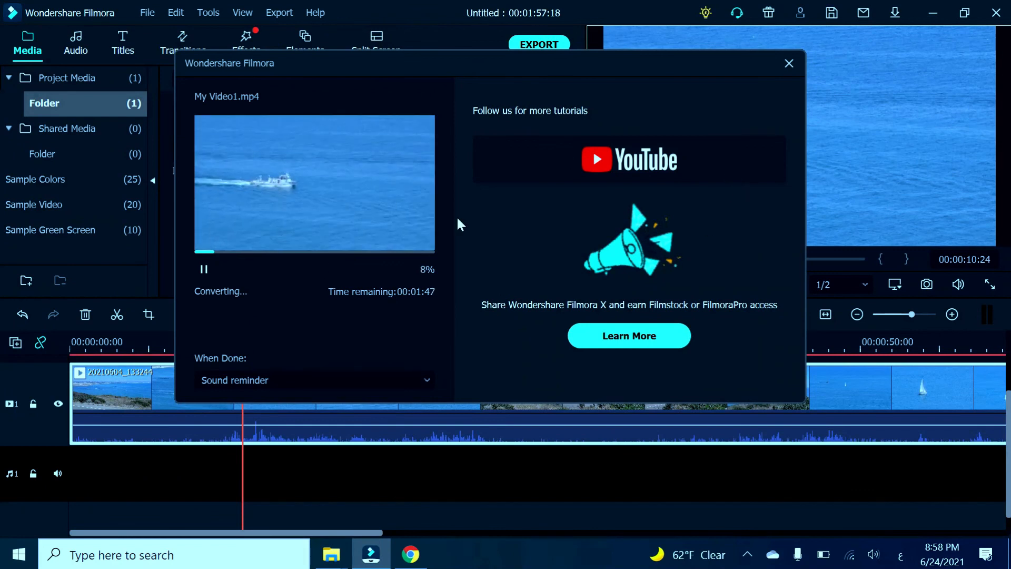
mouse_move(593, 460)
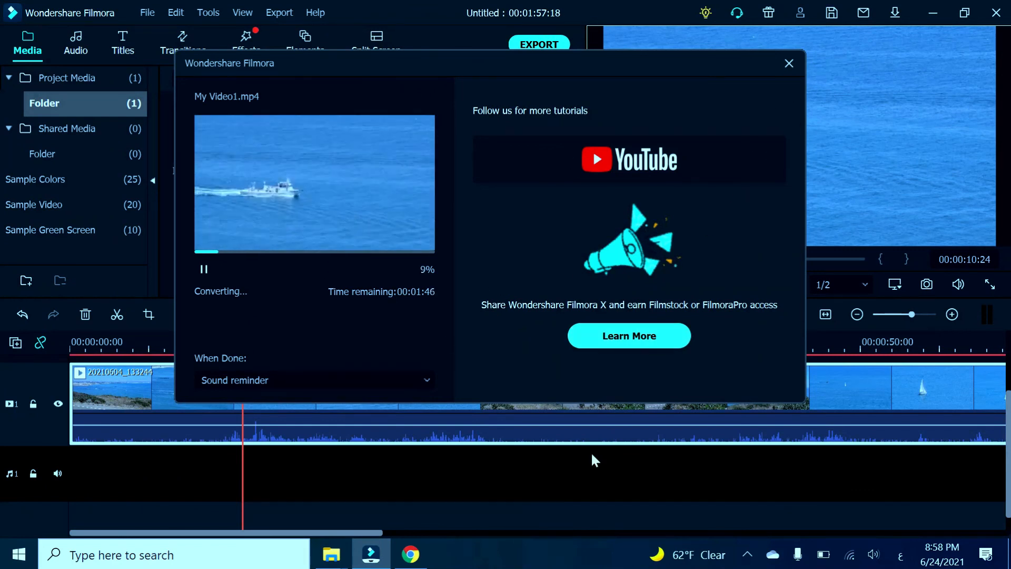